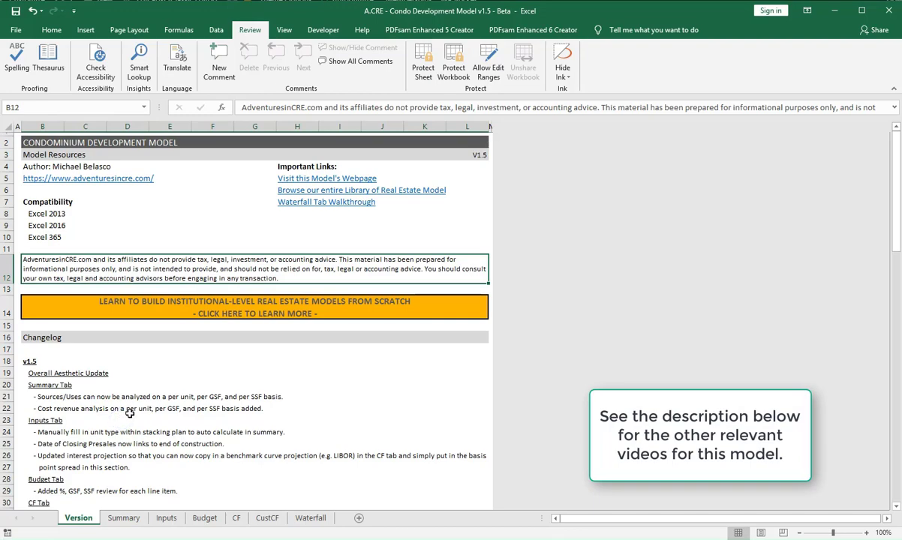
Review the Summary Tab aesthetic update changelog item against the Summary and Inputs sheets
{"action": "scroll", "scroll_direction": "down", "scroll_amount": 3}
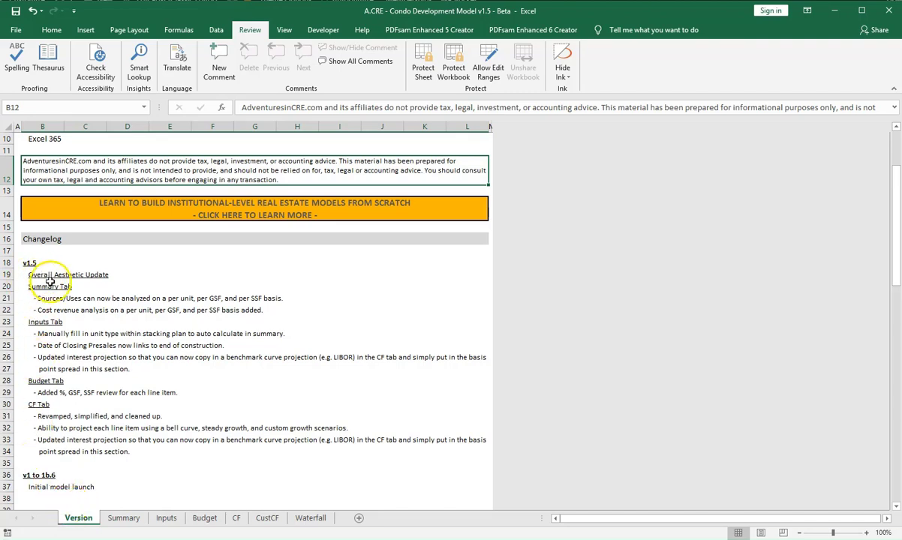
{"action": "mouse_move", "coordinate": [33, 407]}
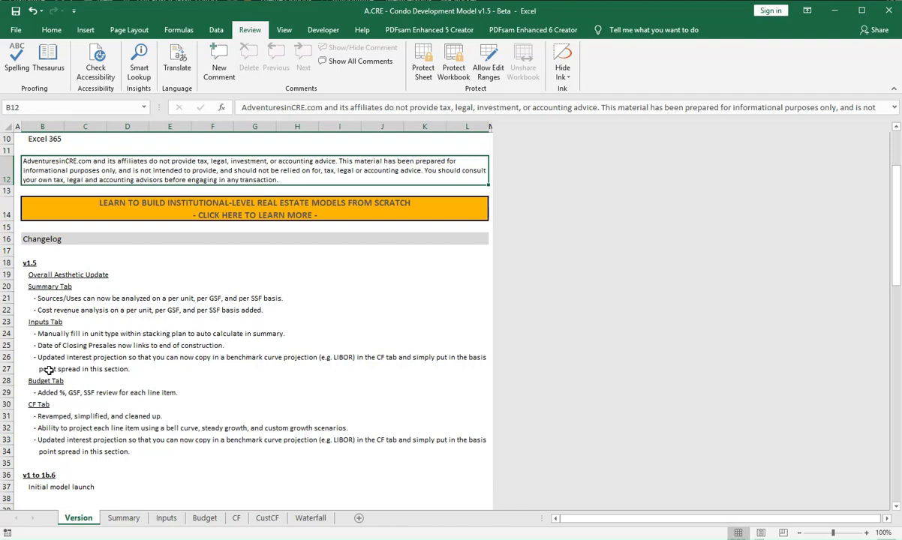
{"action": "mouse_move", "coordinate": [48, 369]}
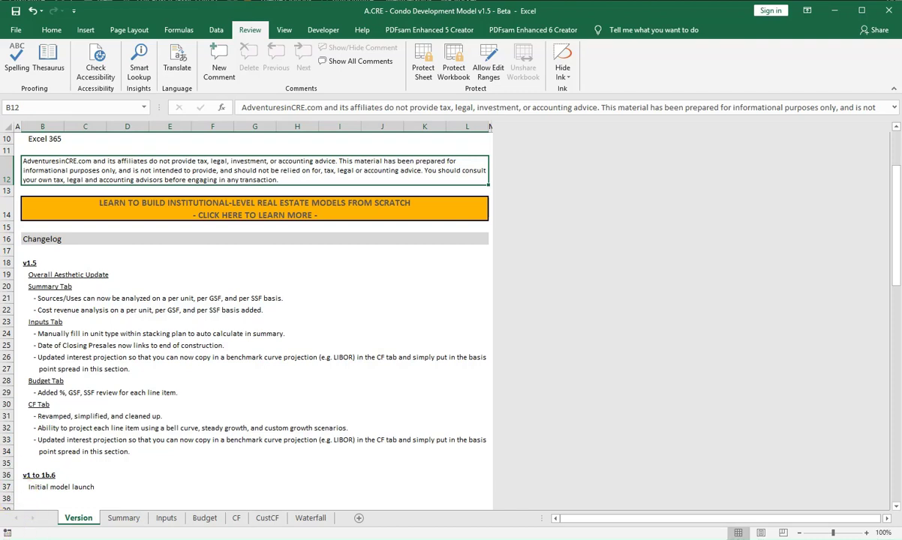
{"action": "left_click", "coordinate": [48, 287]}
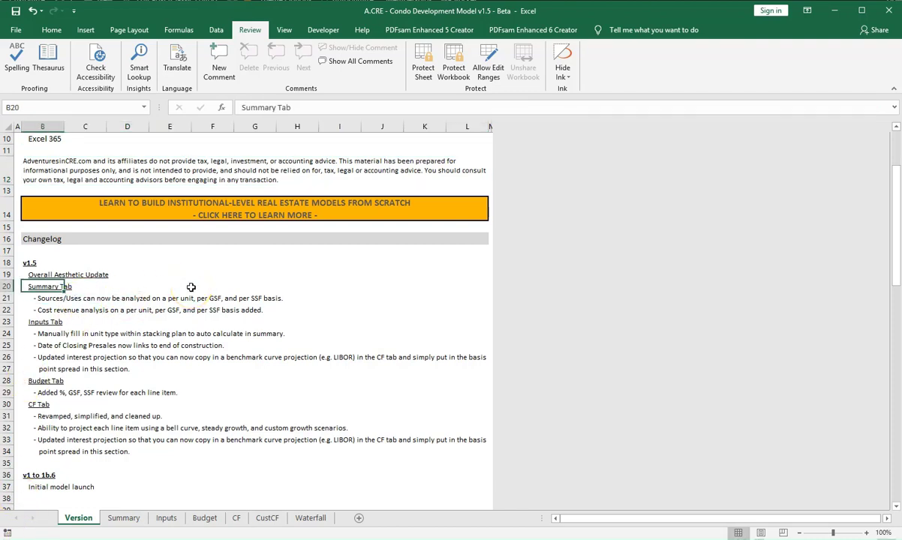
{"action": "left_click", "coordinate": [42, 275]}
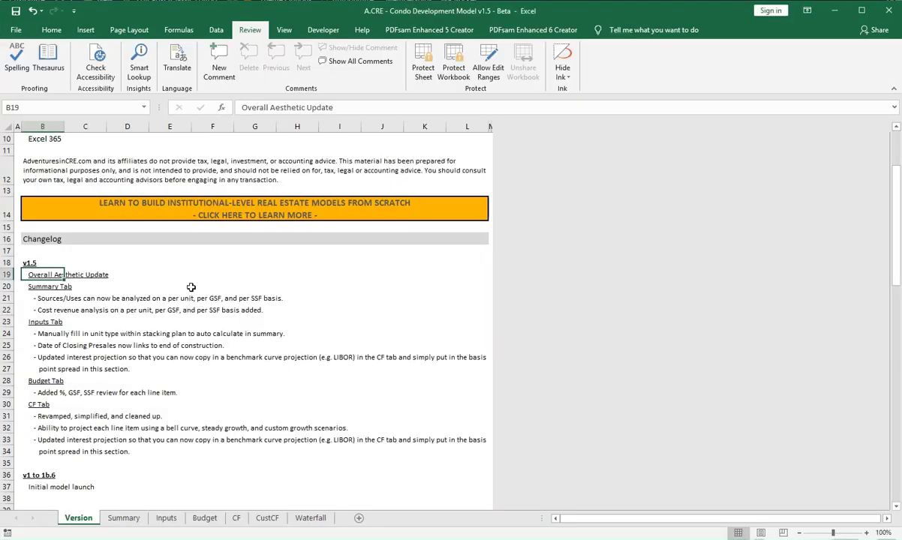
{"action": "left_click", "coordinate": [124, 518]}
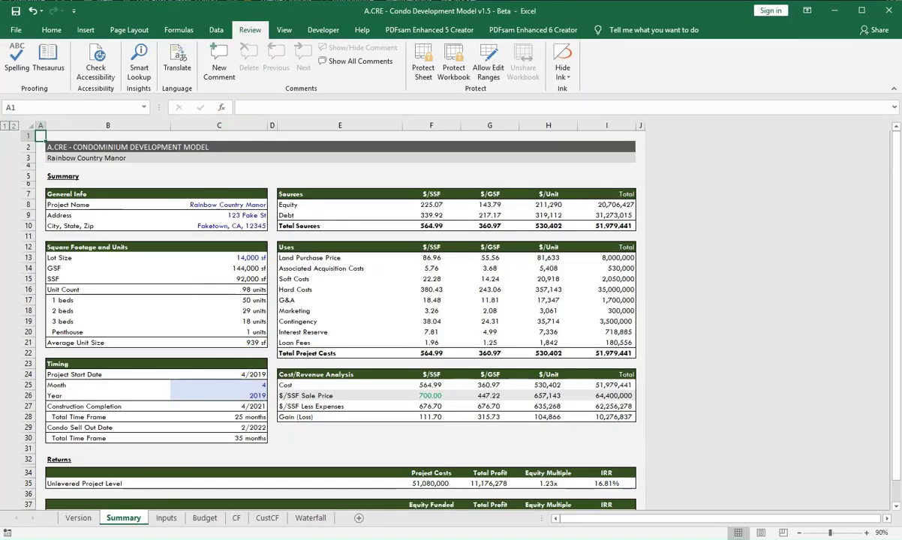
{"action": "left_click", "coordinate": [165, 518]}
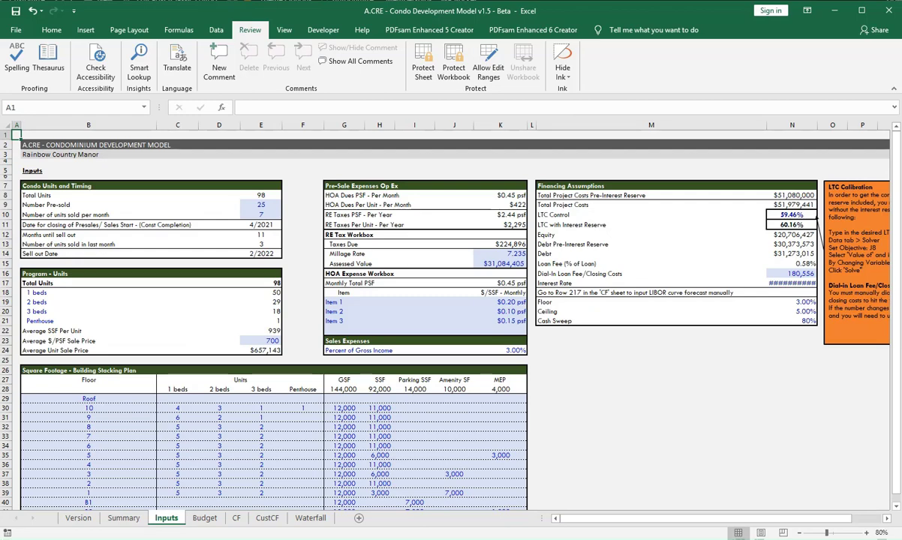
{"action": "left_click", "coordinate": [73, 518]}
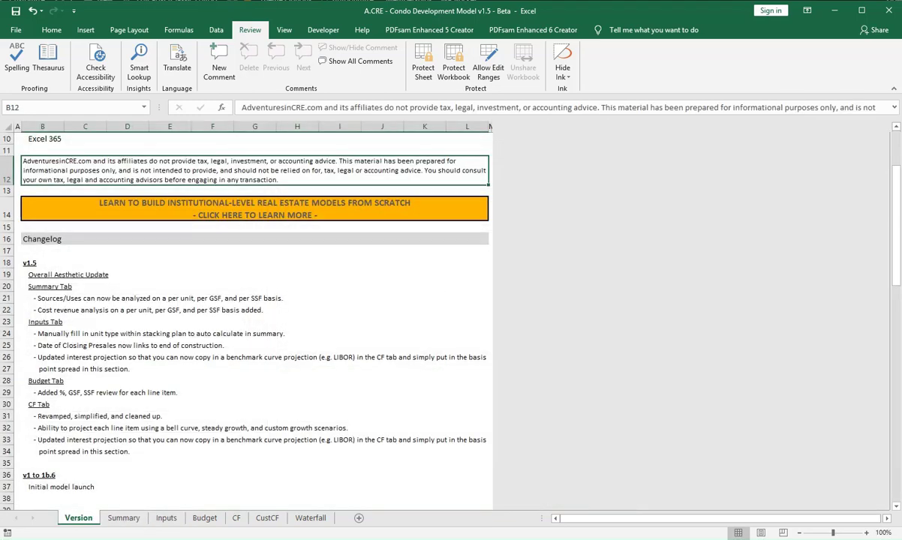
Check the Sources/Uses changelog line against the Summary sheet's Uses table and $/Unit column
{"action": "left_click", "coordinate": [42, 297]}
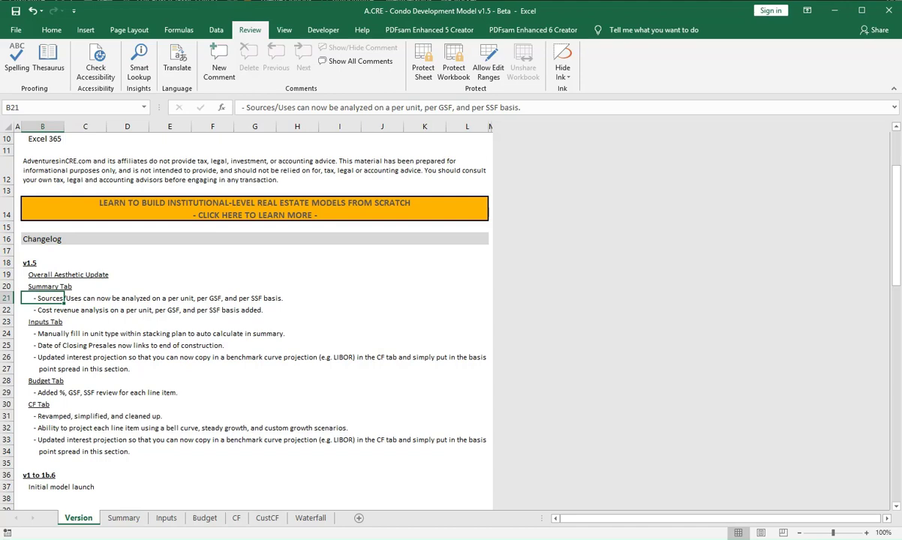
{"action": "left_click", "coordinate": [124, 519]}
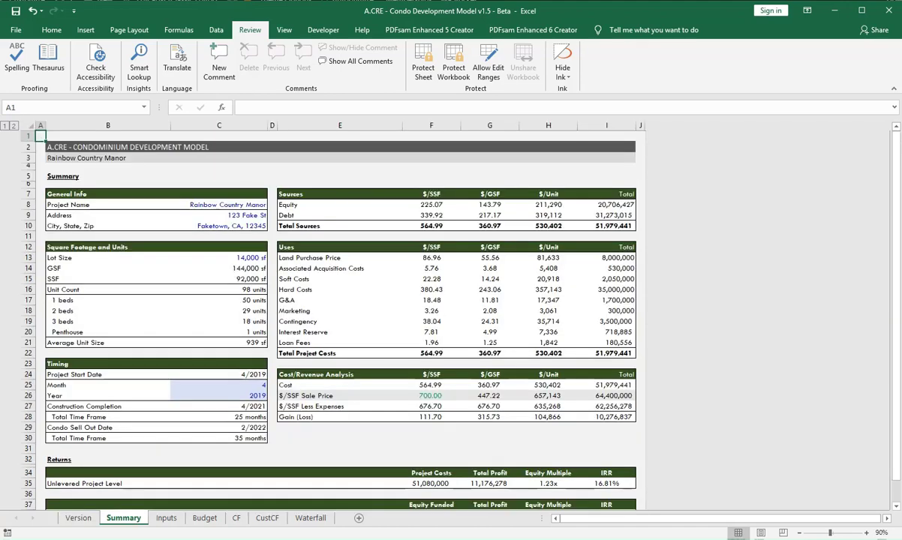
{"action": "left_click", "coordinate": [339, 246]}
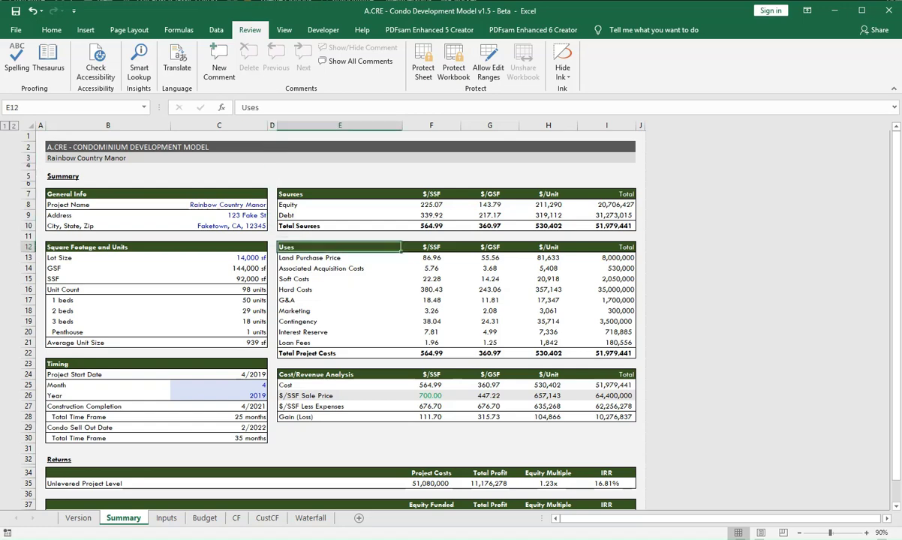
{"action": "left_click", "coordinate": [548, 246]}
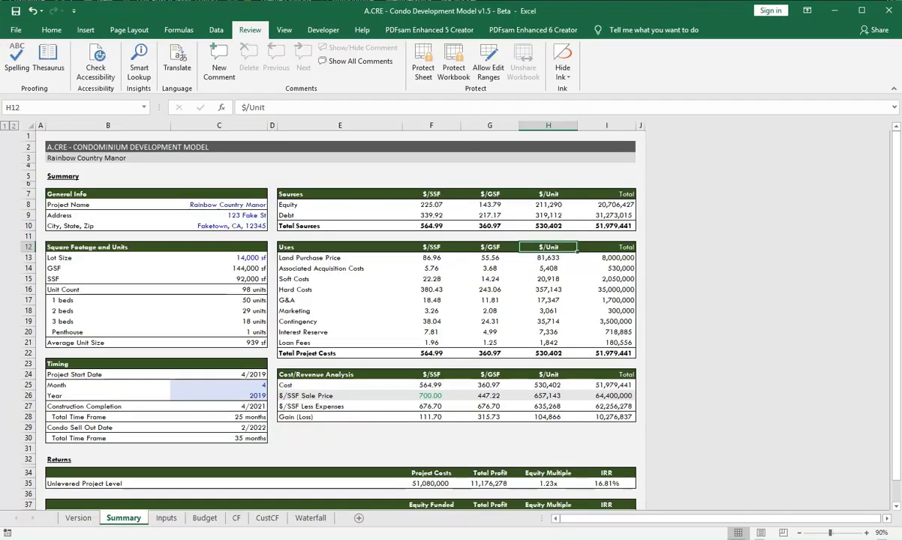
{"action": "left_click", "coordinate": [75, 518]}
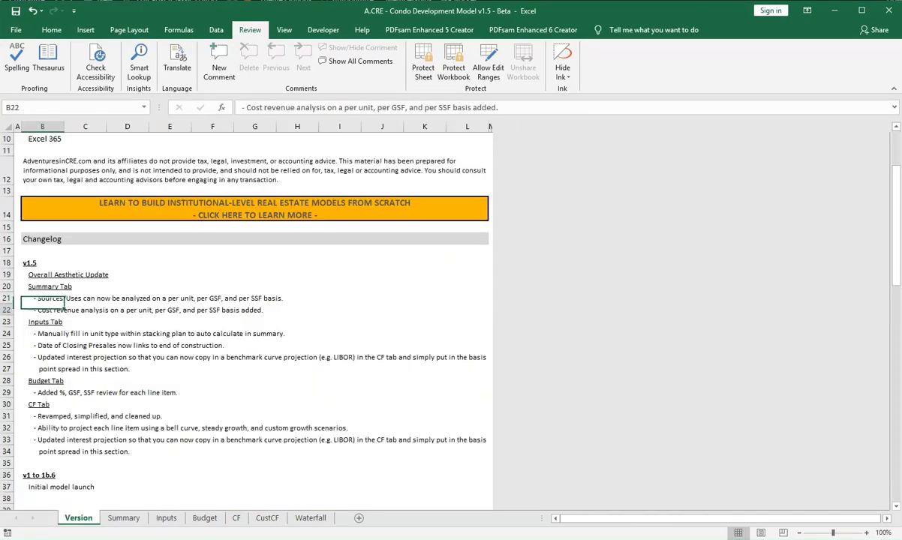
Compare the cost revenue analysis on v1.5's Summary with the older v1.6b model's Summary
{"action": "left_click", "coordinate": [57, 309]}
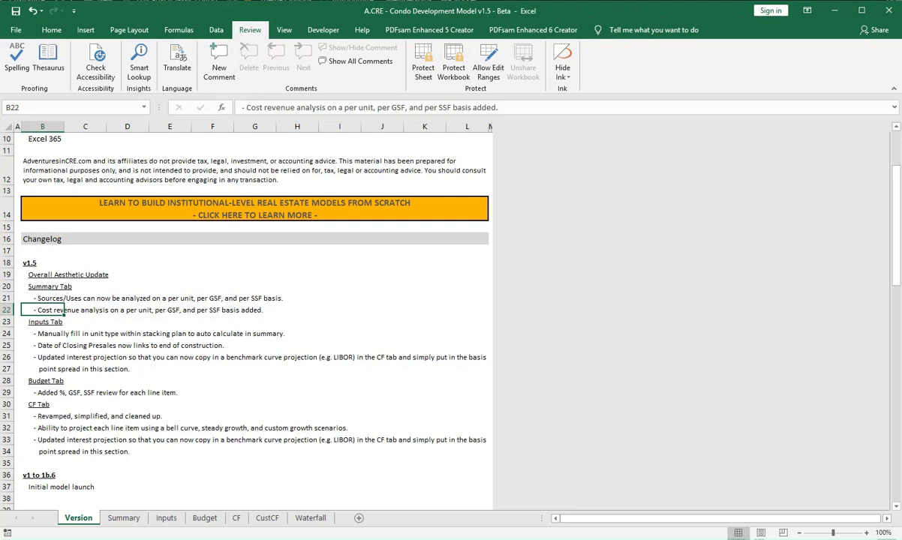
{"action": "left_click", "coordinate": [123, 519]}
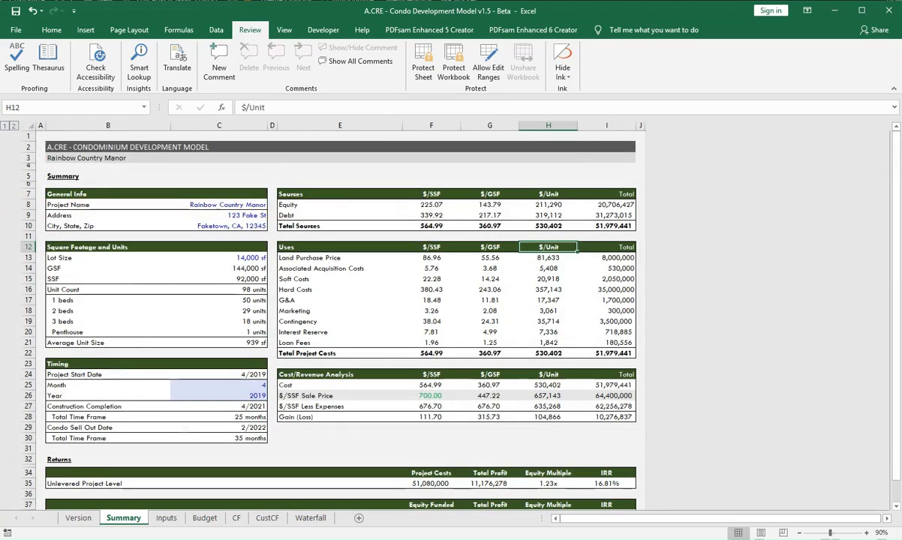
{"action": "left_click", "coordinate": [489, 384]}
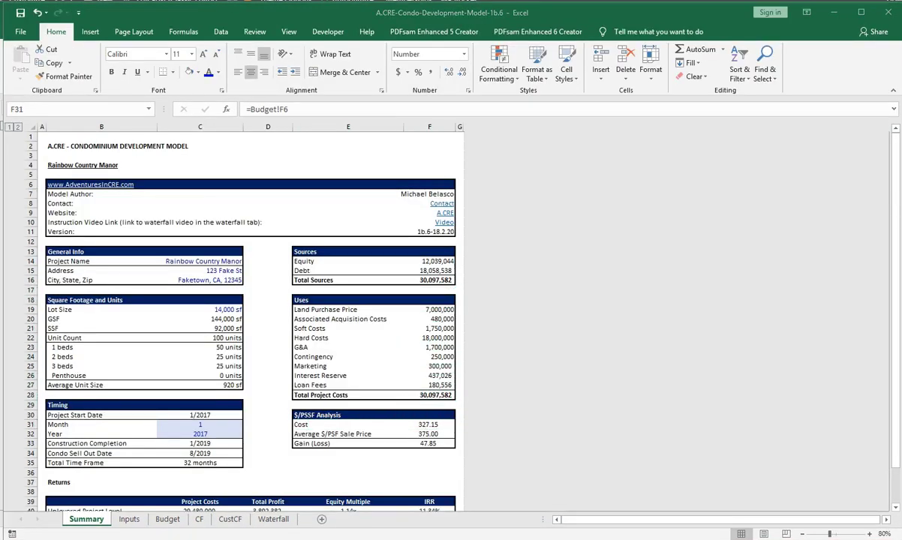
{"action": "left_click", "coordinate": [250, 31]}
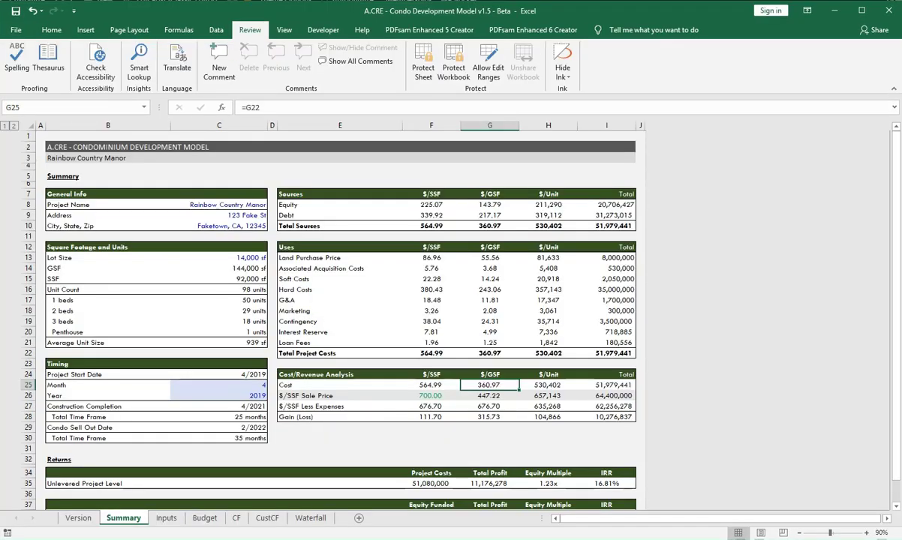
{"action": "left_click", "coordinate": [75, 519]}
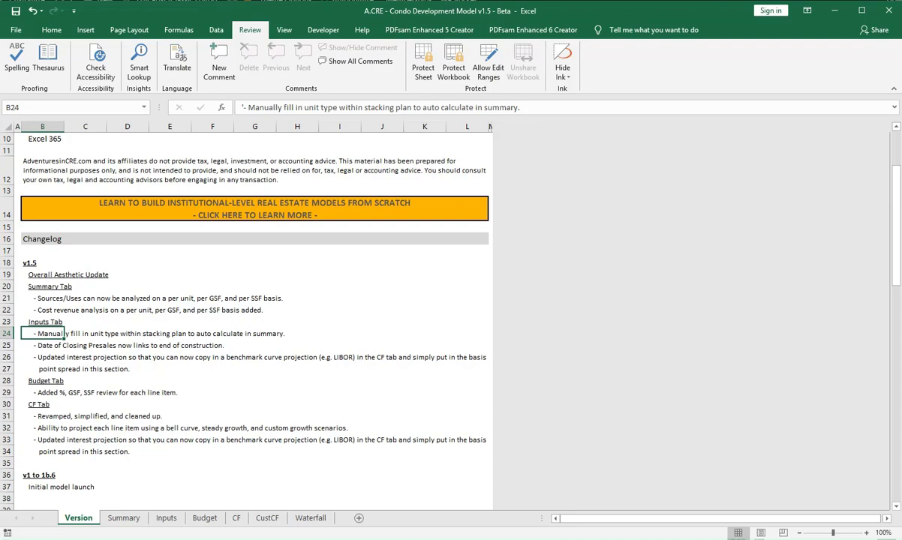
Test a unit count of 25 in the stacking plan, undo it, and compare with the older model's Inputs
{"action": "left_click", "coordinate": [159, 519]}
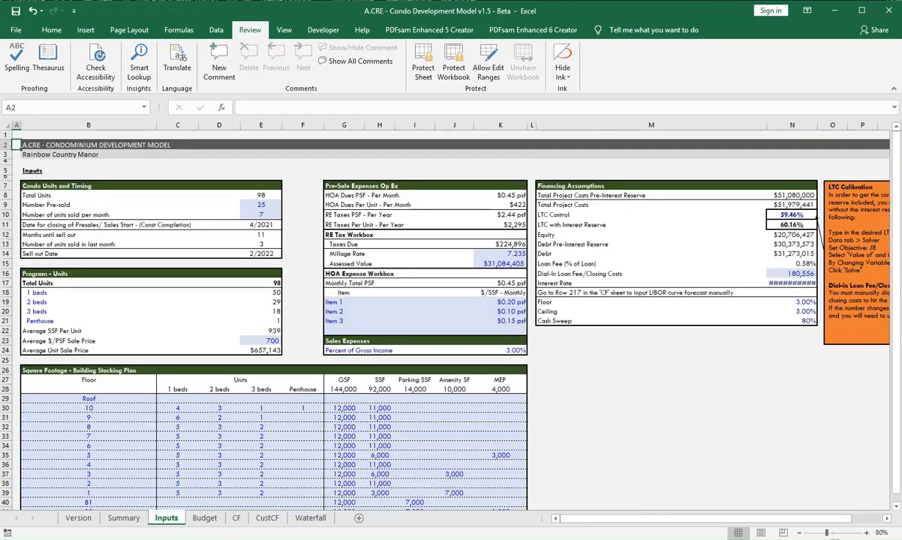
{"action": "left_click", "coordinate": [219, 442]}
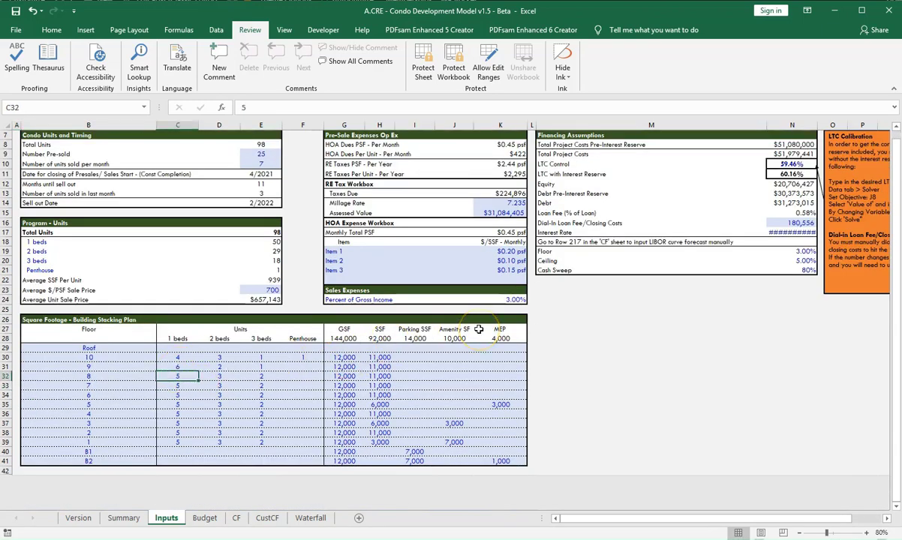
{"action": "type", "text": "25"}
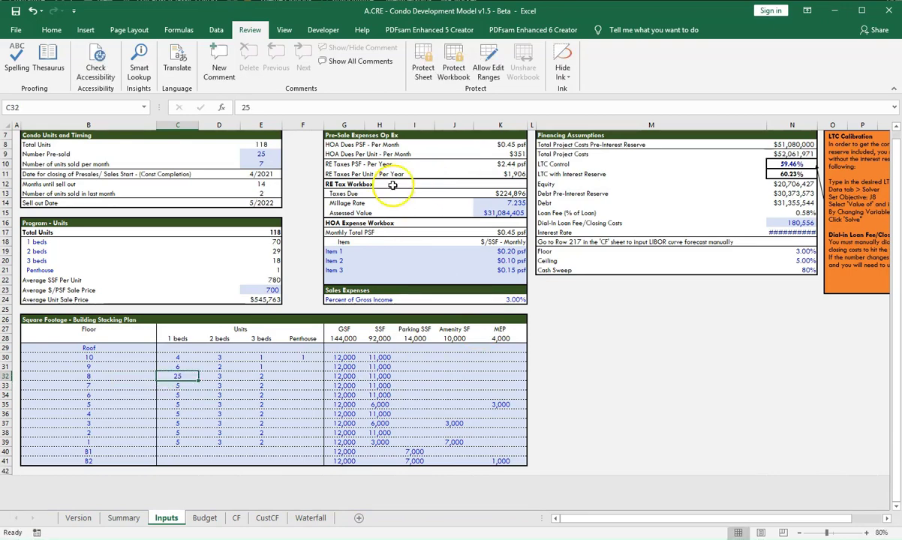
{"action": "left_click", "coordinate": [258, 241]}
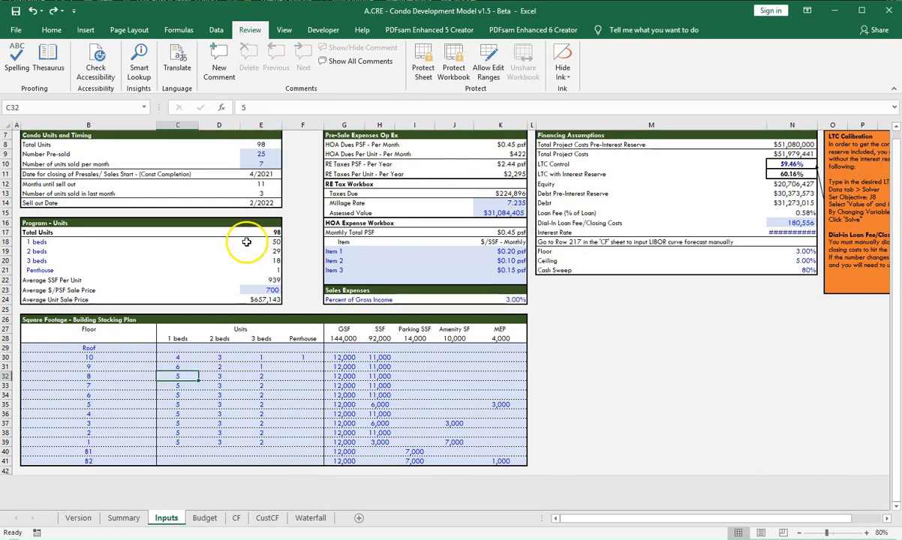
{"action": "left_click", "coordinate": [123, 517]}
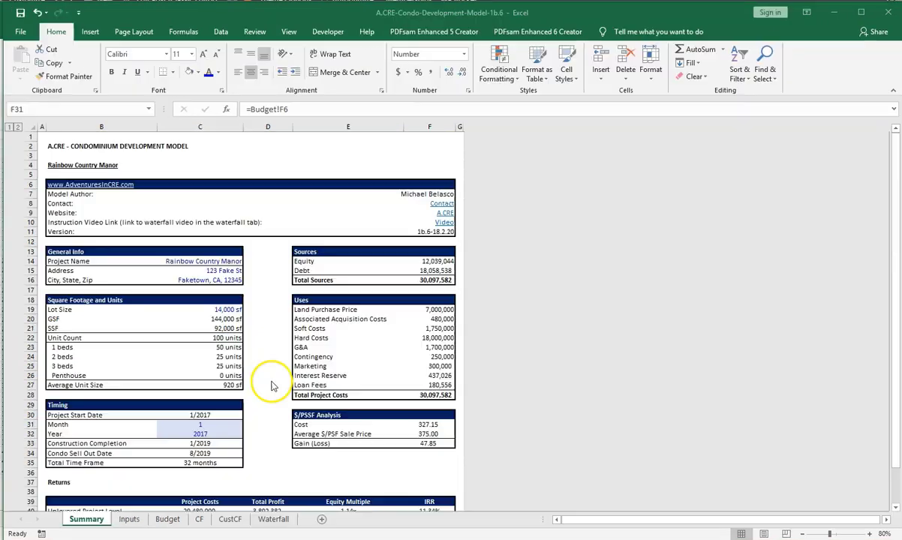
{"action": "scroll", "scroll_direction": "down", "scroll_amount": 3}
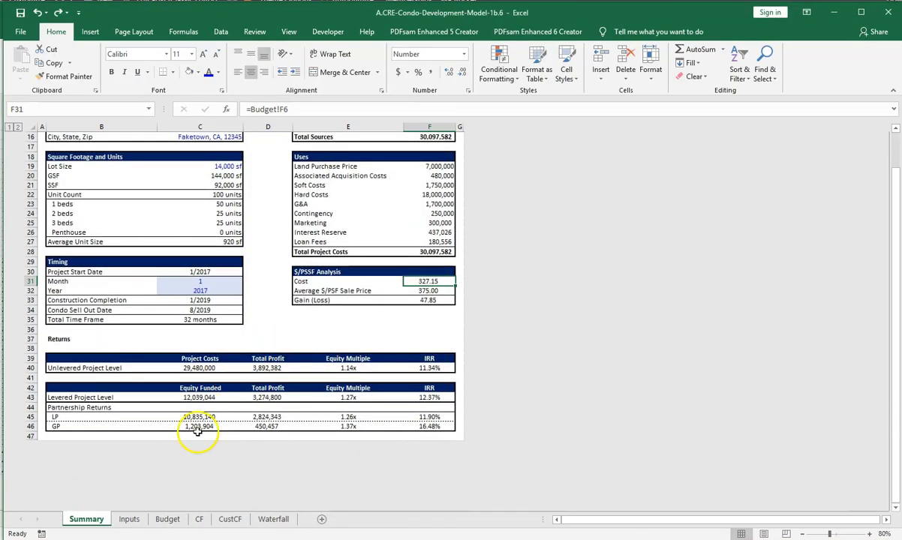
{"action": "left_click", "coordinate": [130, 519]}
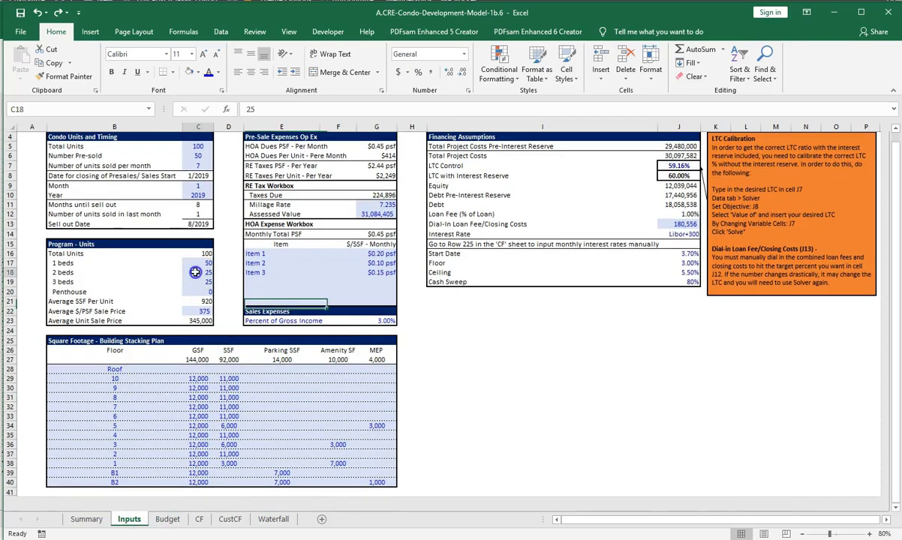
{"action": "left_click", "coordinate": [198, 283]}
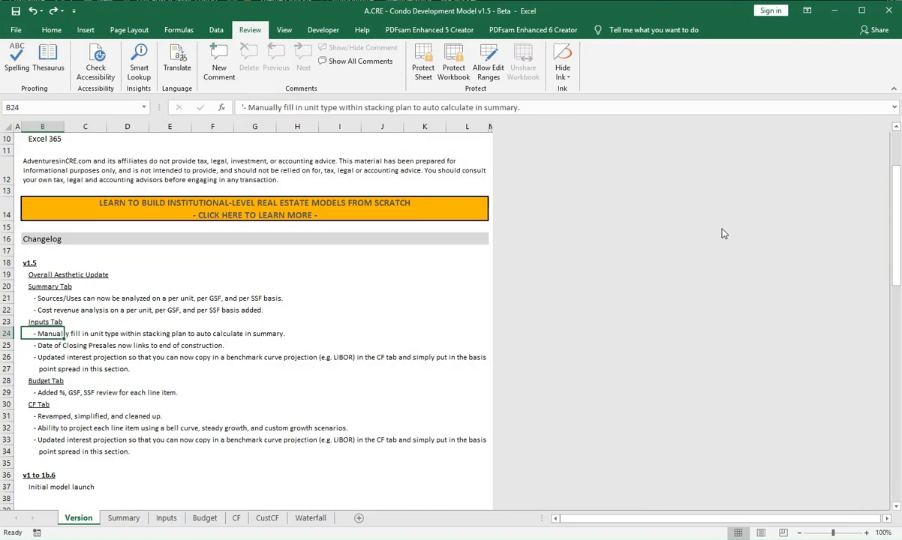
Check the Date of Closing Presales item in both models' Inputs and follow its link to construction completion
{"action": "left_click", "coordinate": [42, 347]}
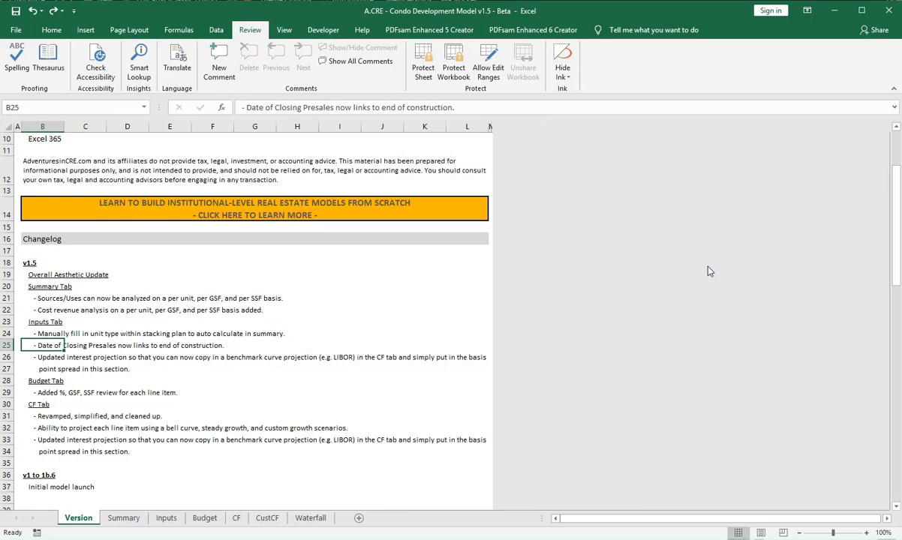
{"action": "left_click", "coordinate": [166, 519]}
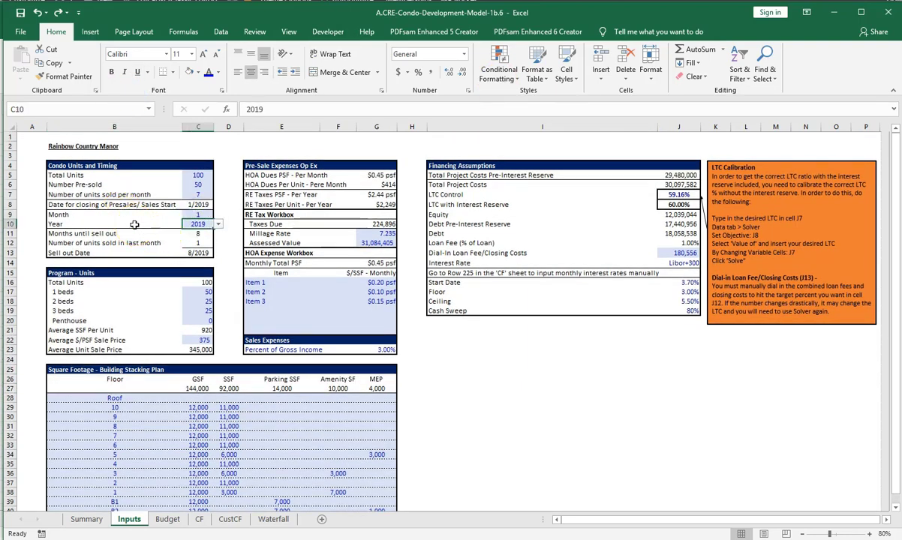
{"action": "left_click", "coordinate": [198, 204]}
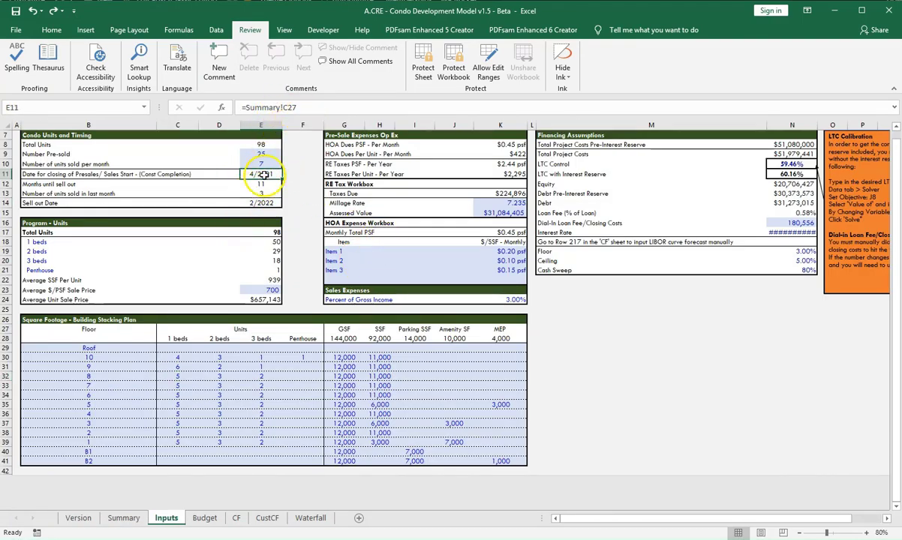
{"action": "left_click", "coordinate": [120, 518]}
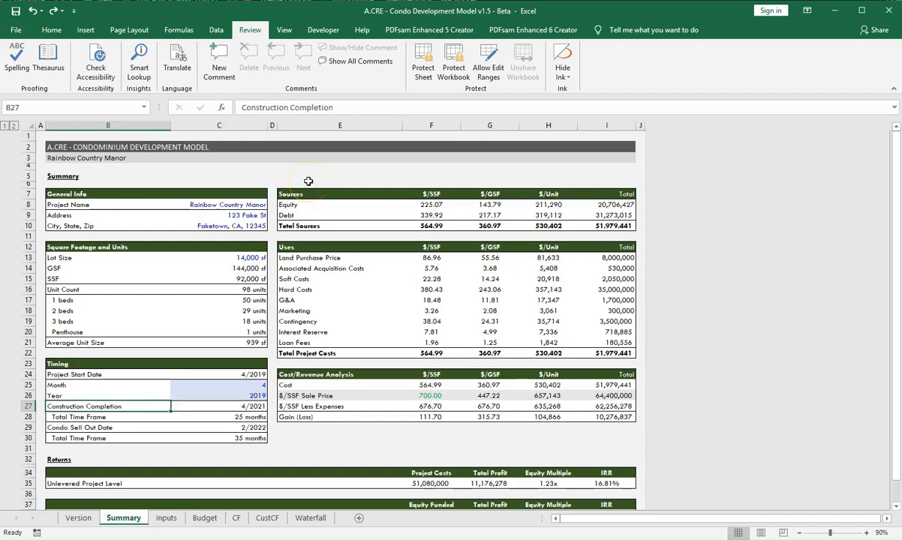
{"action": "left_click", "coordinate": [201, 518]}
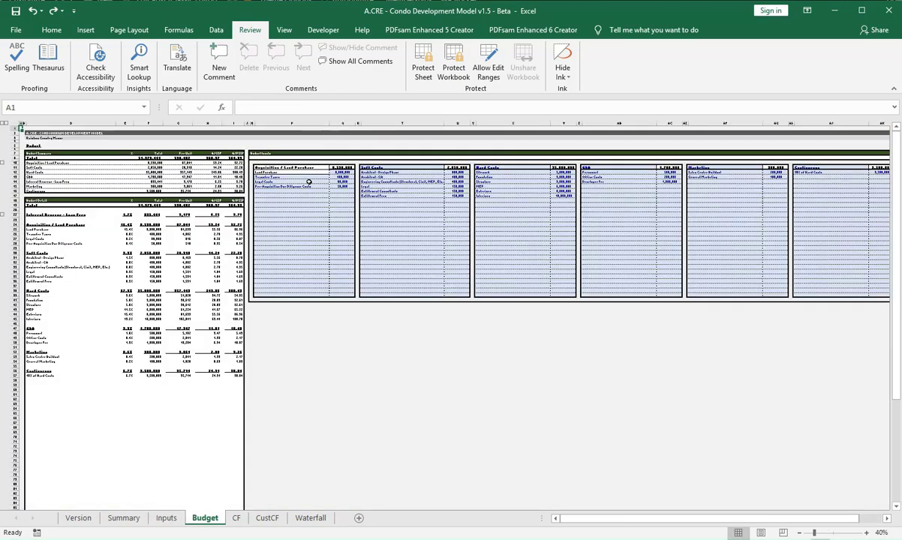
Inspect the presales closing date formula (offset -6) on Inputs, then return to the changelog
{"action": "left_click", "coordinate": [159, 518]}
{"action": "type", "text": "=EDATE(Summary!C27"}
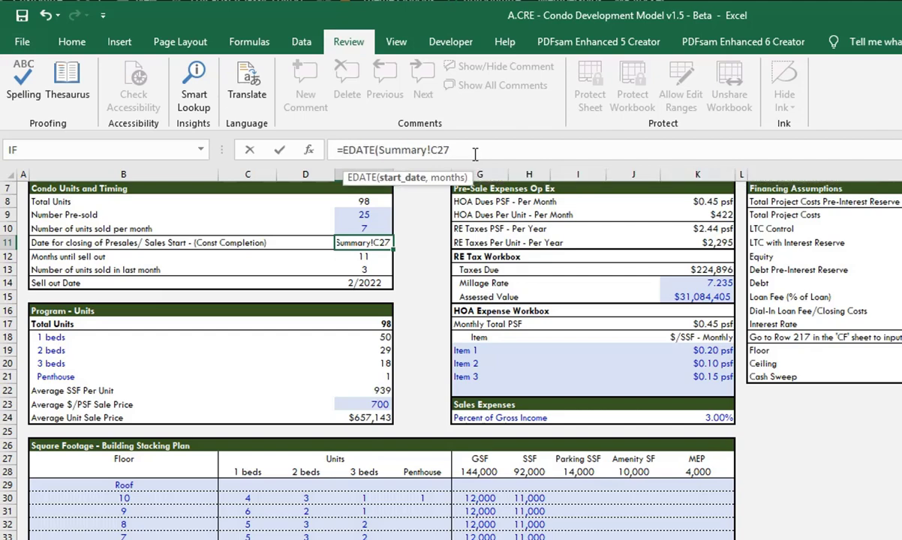
{"action": "type", "text": ","}
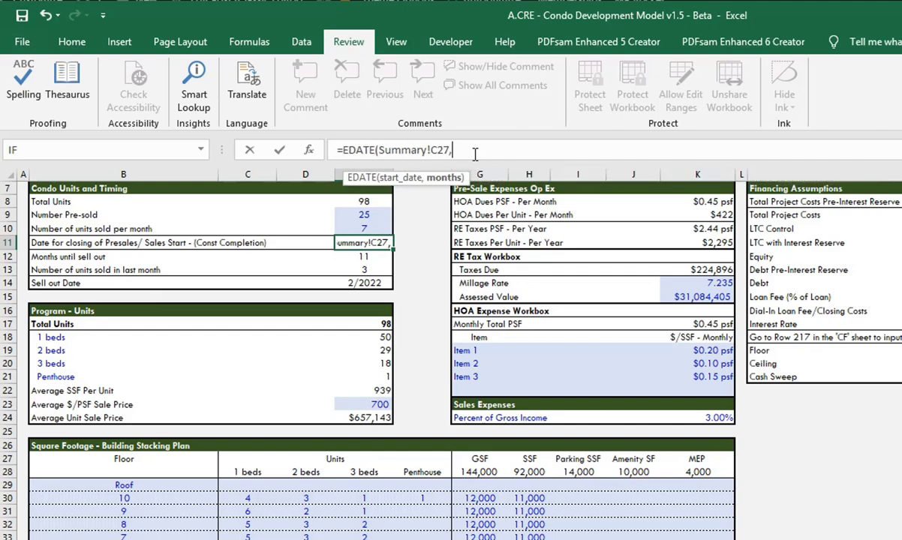
{"action": "type", "text": "-6"}
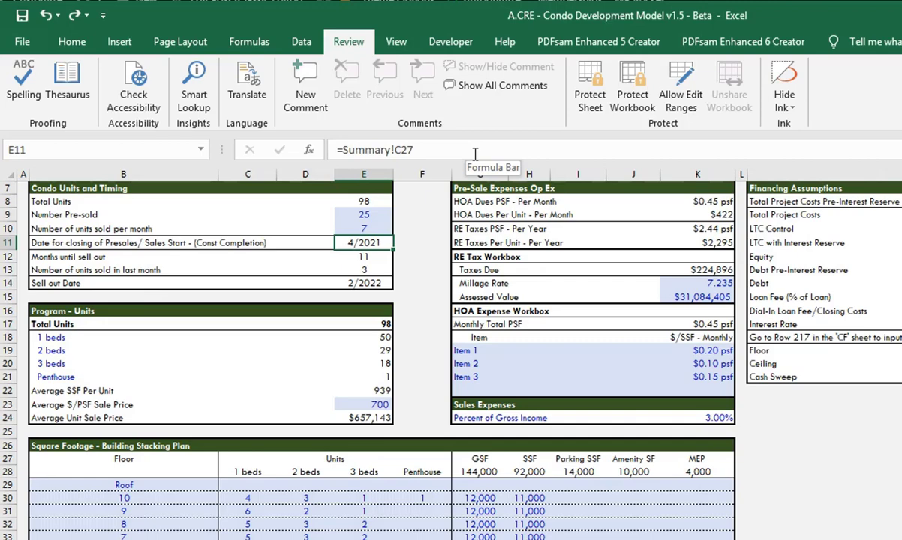
{"action": "left_click", "coordinate": [305, 241]}
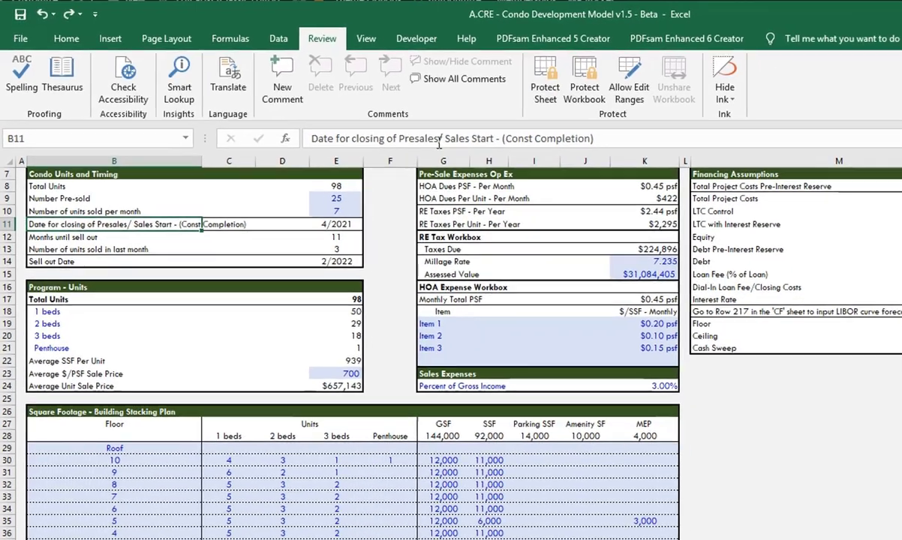
{"action": "left_click", "coordinate": [75, 516]}
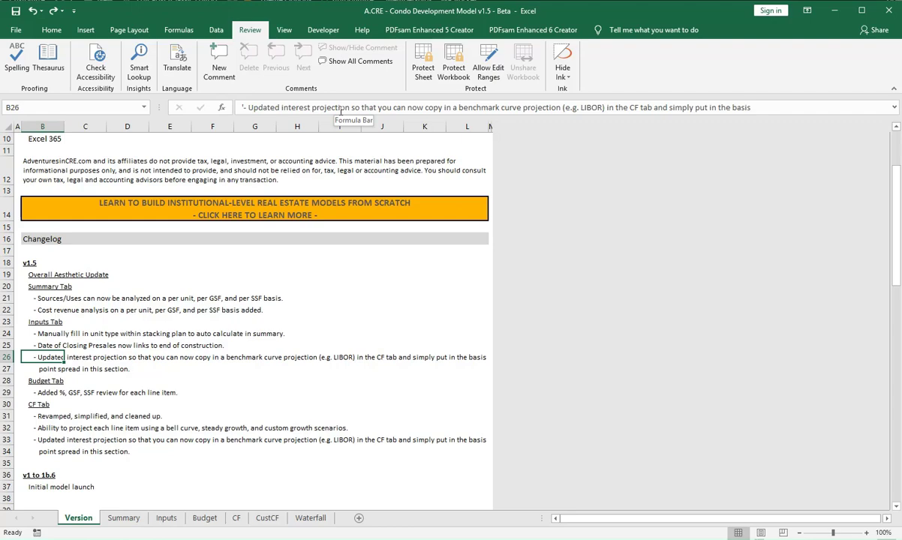
Move through Budget to the v1.5 cash flow sheet and bring up the previous version's cash flow sheet
{"action": "left_click", "coordinate": [159, 519]}
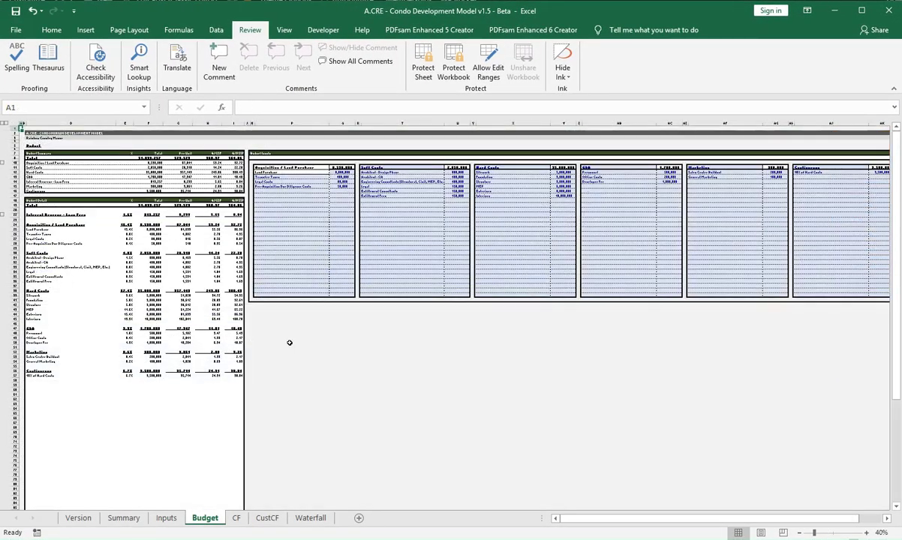
{"action": "left_click", "coordinate": [237, 517]}
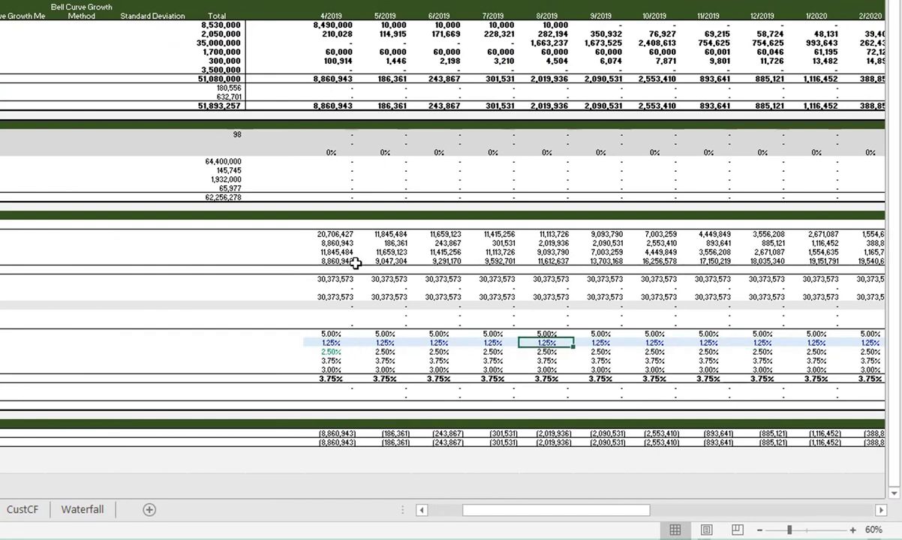
{"action": "left_click", "coordinate": [330, 342]}
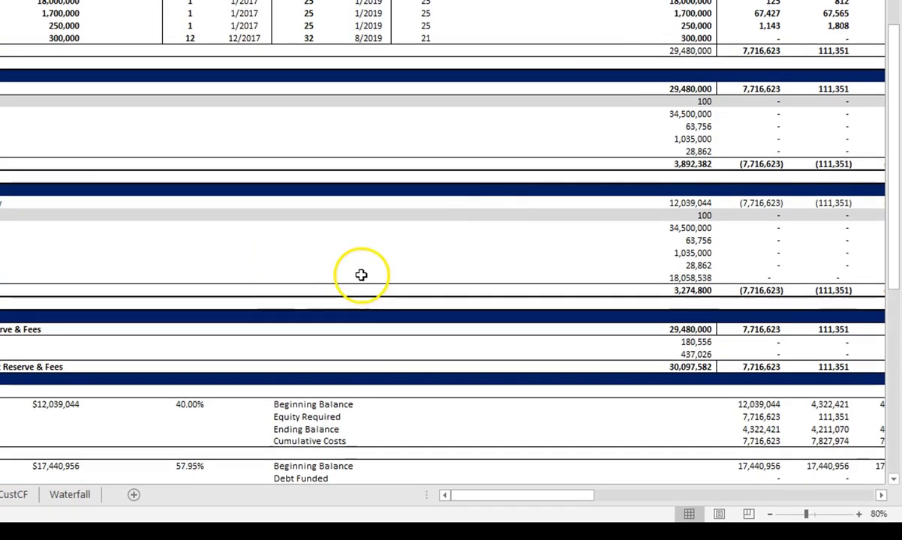
Inspect the old model's row 227 interest rate formulas and return to the v1.5 cash flow sheet
{"action": "scroll", "scroll_direction": "down", "scroll_amount": 3}
{"action": "type", "text": "=O227+0.0008"}
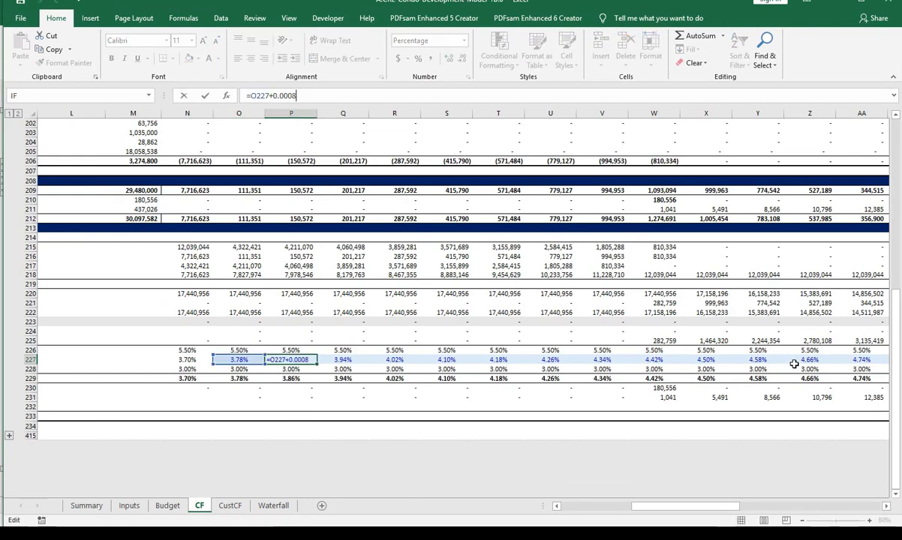
{"action": "left_click", "coordinate": [394, 360]}
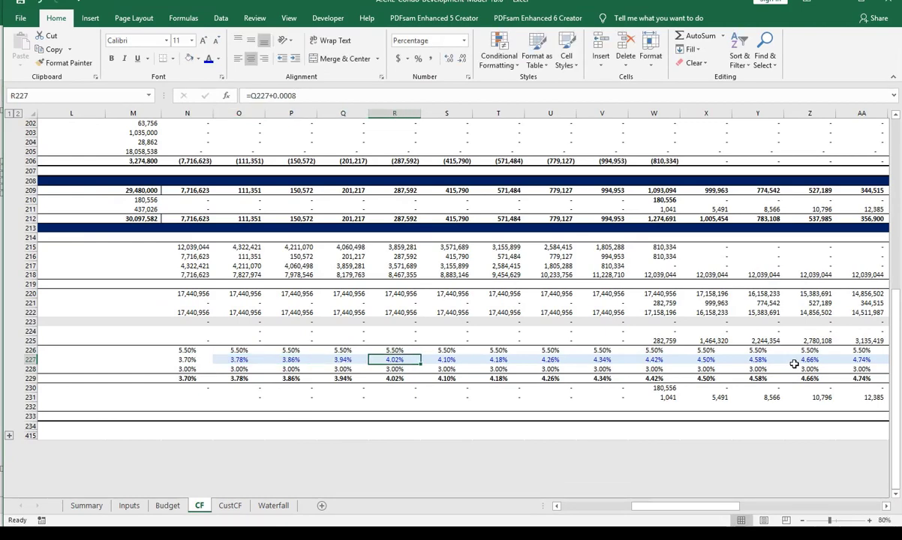
{"action": "left_click", "coordinate": [186, 360]}
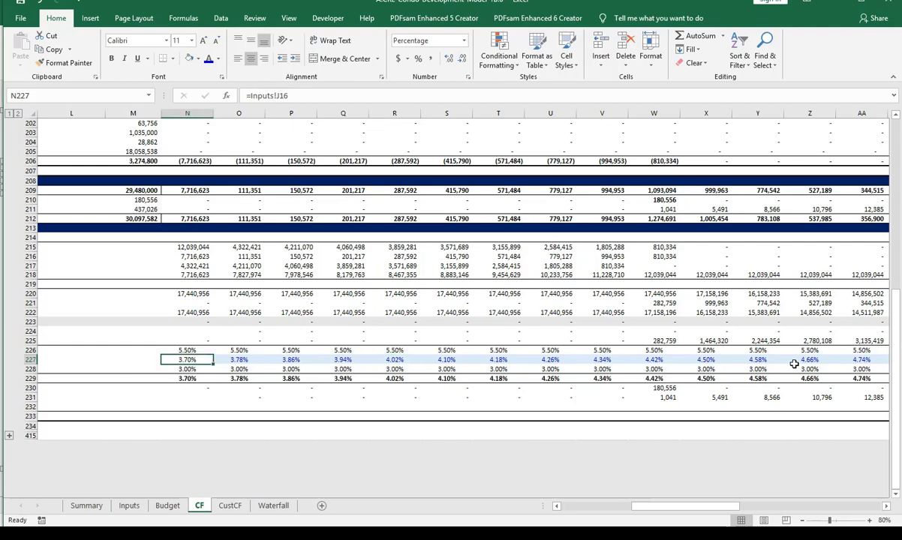
{"action": "left_click", "coordinate": [395, 360]}
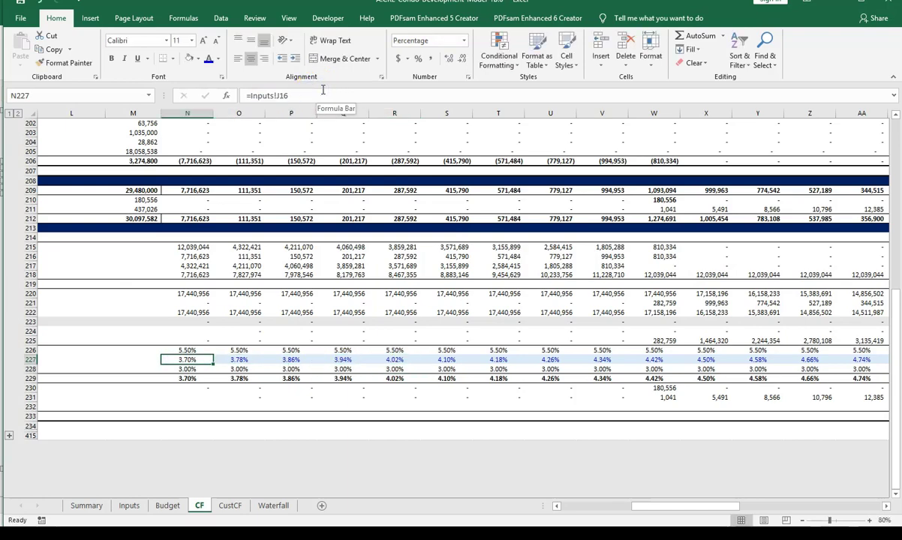
{"action": "left_click", "coordinate": [393, 360]}
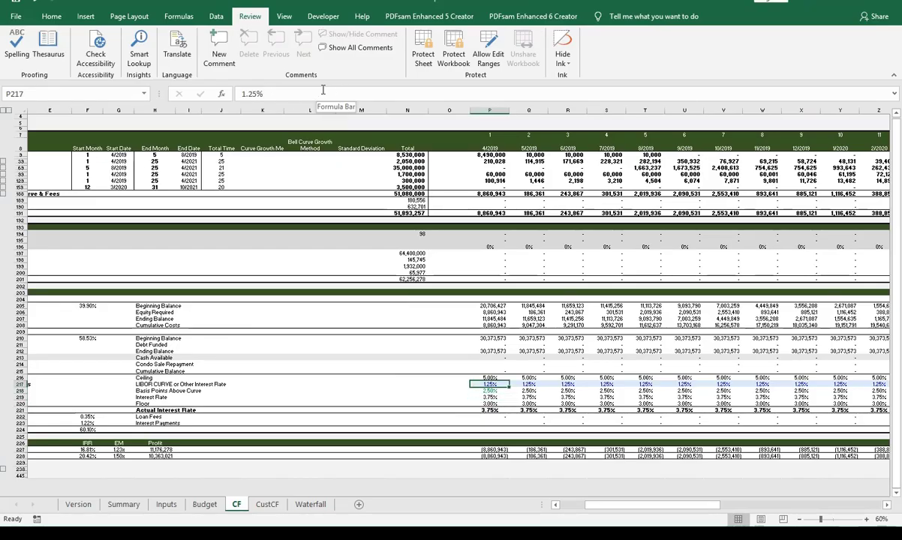
Bring up the v1.5 Inputs sheet's financing assumptions via the Budget sheet
{"action": "left_click", "coordinate": [204, 504]}
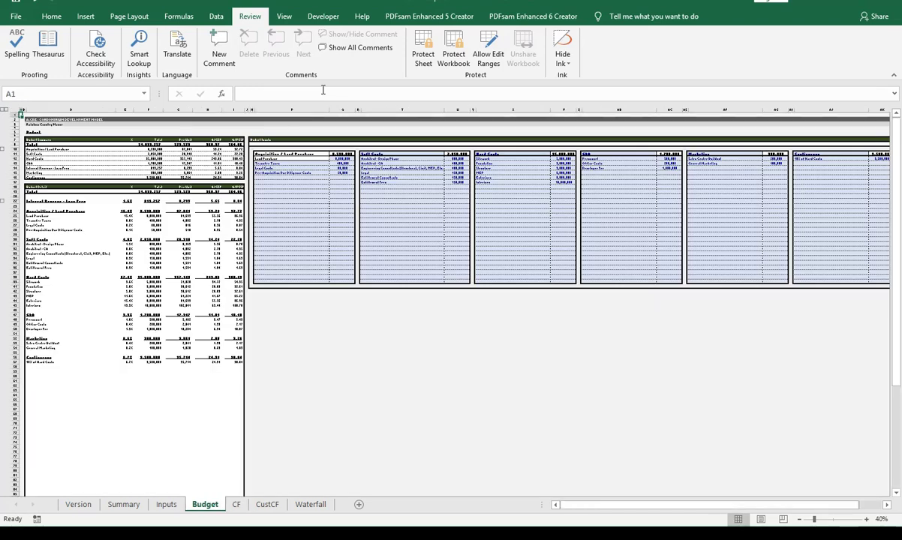
{"action": "left_click", "coordinate": [165, 504]}
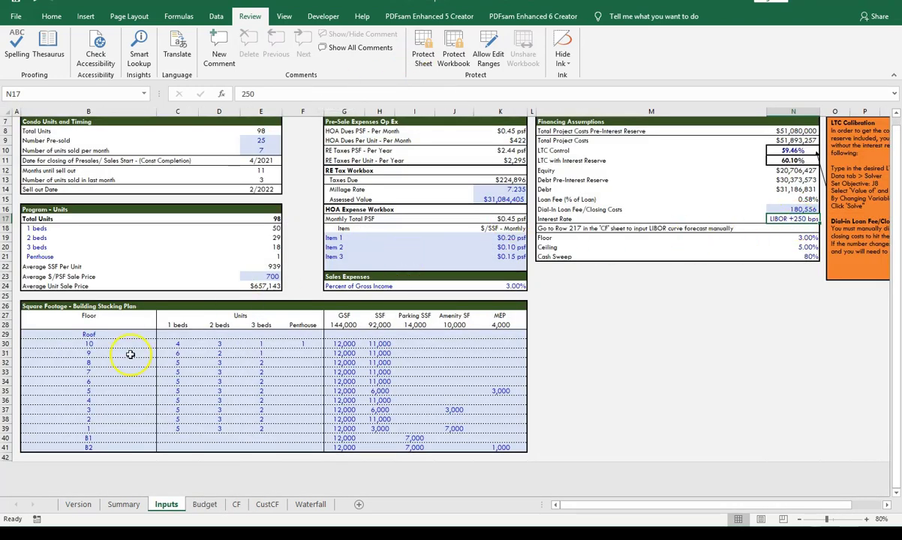
Read the Budget tab change note in the changelog and bring up the previous version's Budget sheet
{"action": "left_click", "coordinate": [77, 504]}
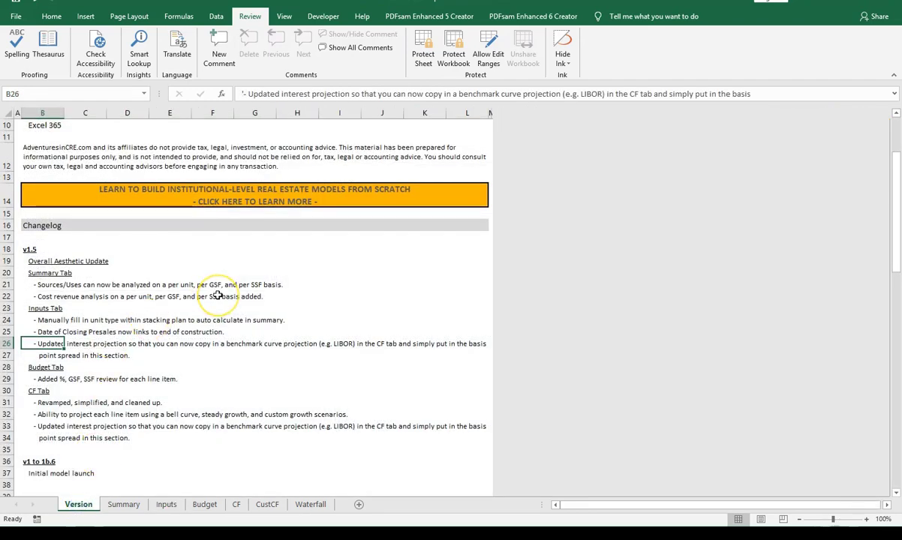
{"action": "left_click", "coordinate": [45, 379]}
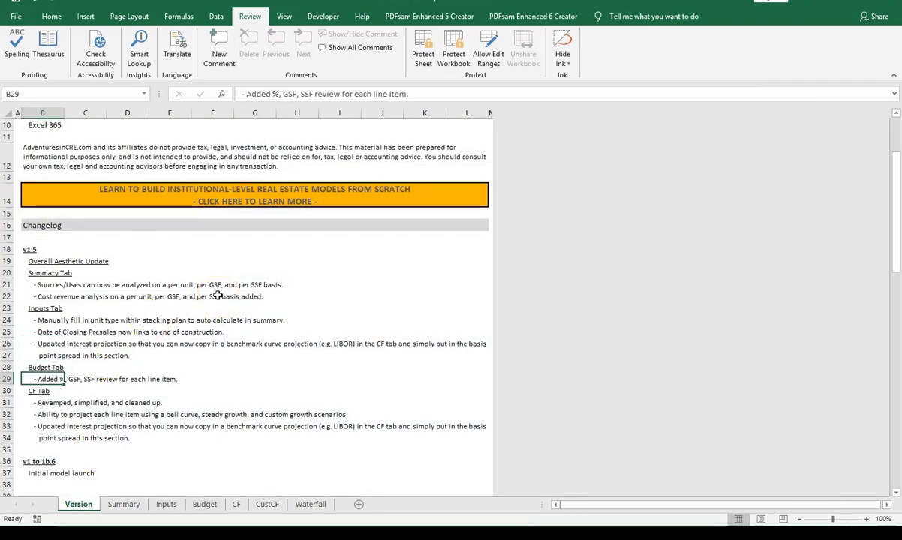
{"action": "left_click", "coordinate": [204, 504]}
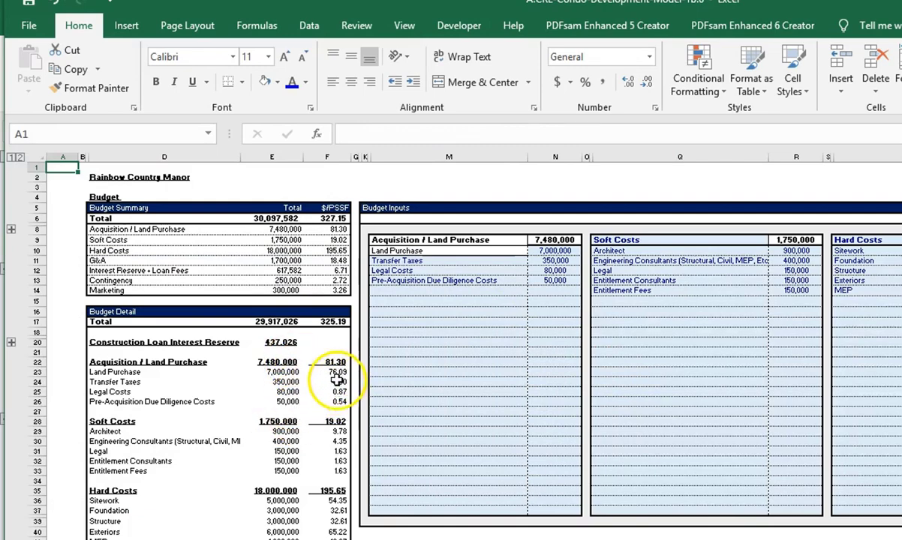
Review the v1.5 Budget Detail totals heading and its per-unit columns, then return to the changelog
{"action": "left_click", "coordinate": [349, 24]}
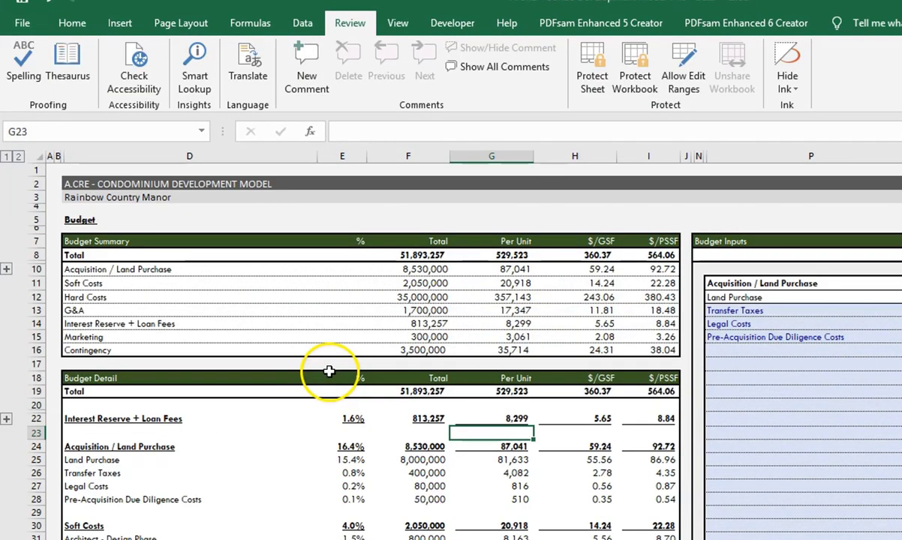
{"action": "left_click", "coordinate": [516, 378]}
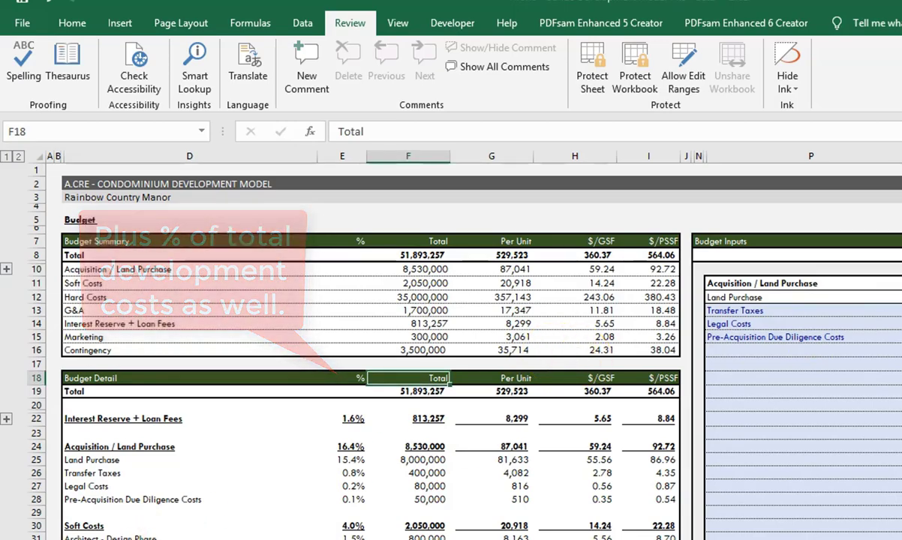
{"action": "left_click", "coordinate": [73, 520]}
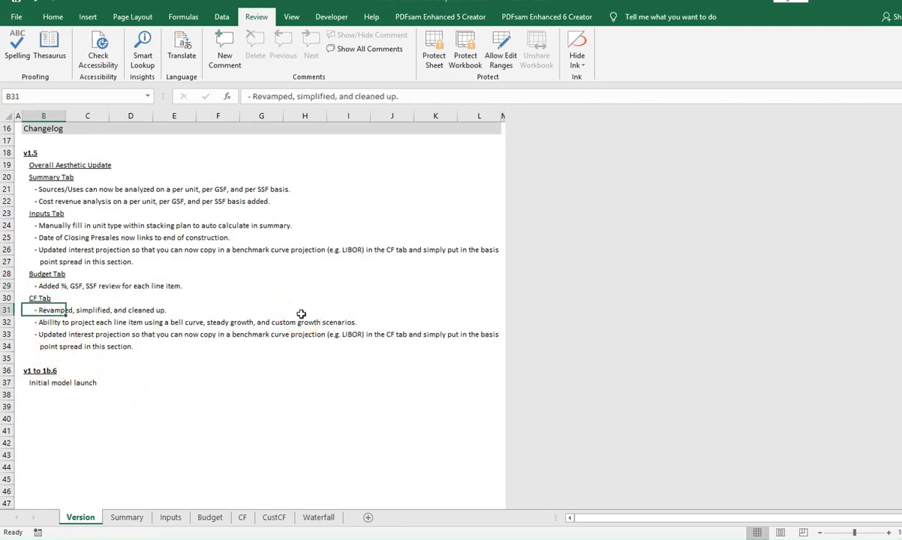
Bring up the v1.5 cash flow sheet and the previous version's cash flow sheet side by side
{"action": "left_click", "coordinate": [240, 516]}
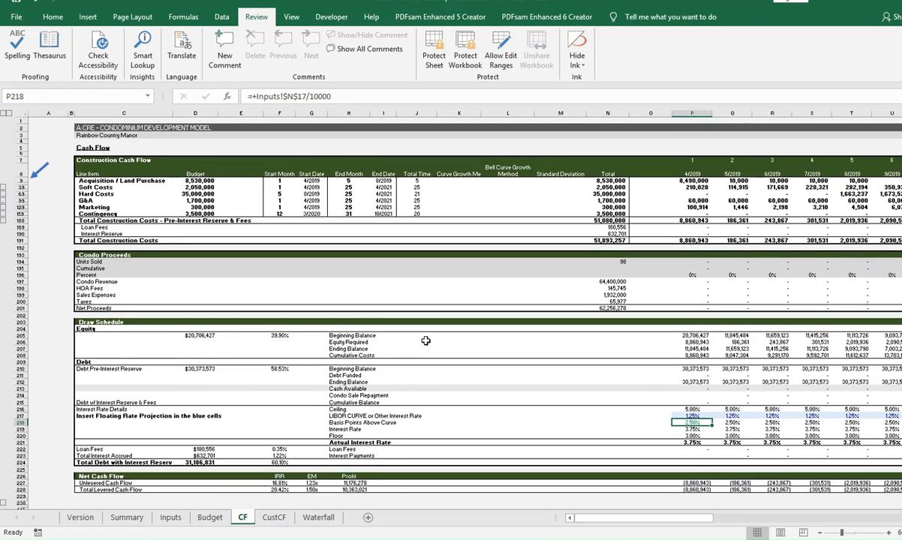
{"action": "scroll", "scroll_direction": "down", "scroll_amount": 3}
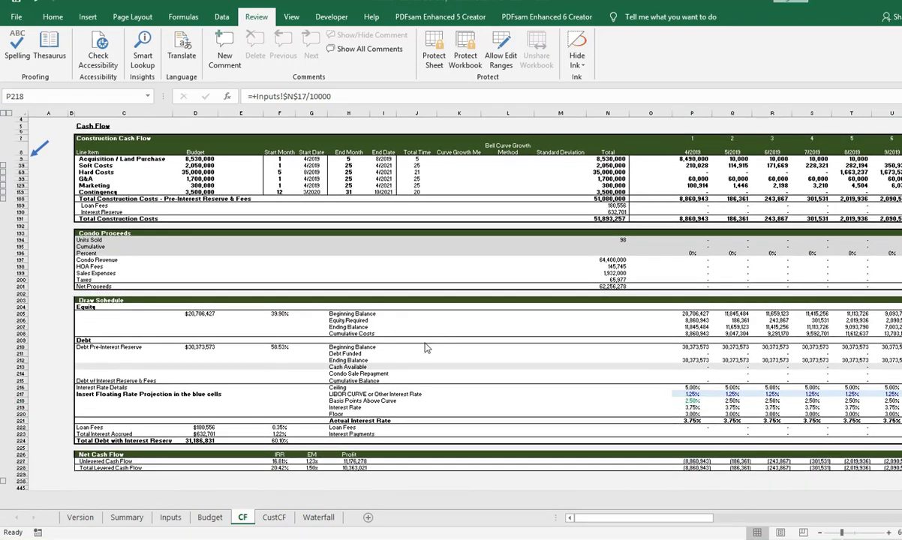
{"action": "left_click", "coordinate": [214, 518]}
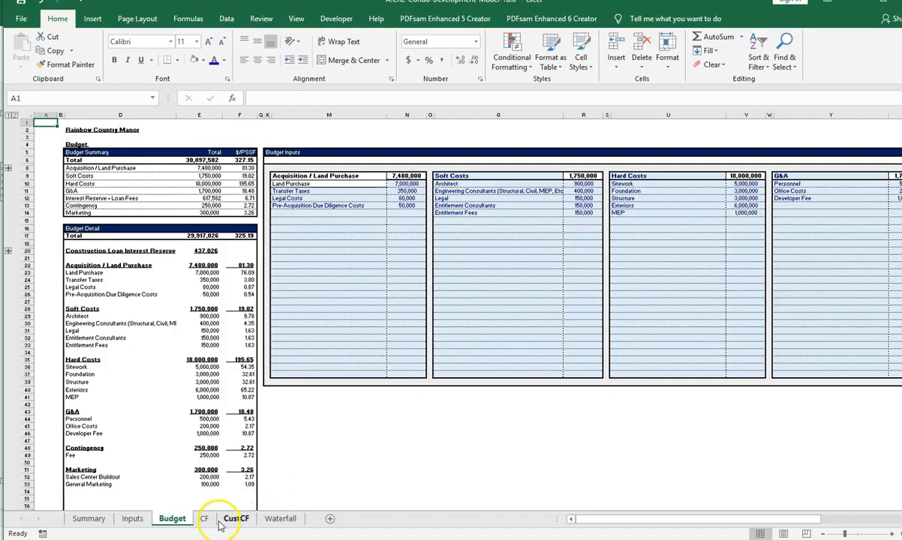
{"action": "left_click", "coordinate": [202, 519]}
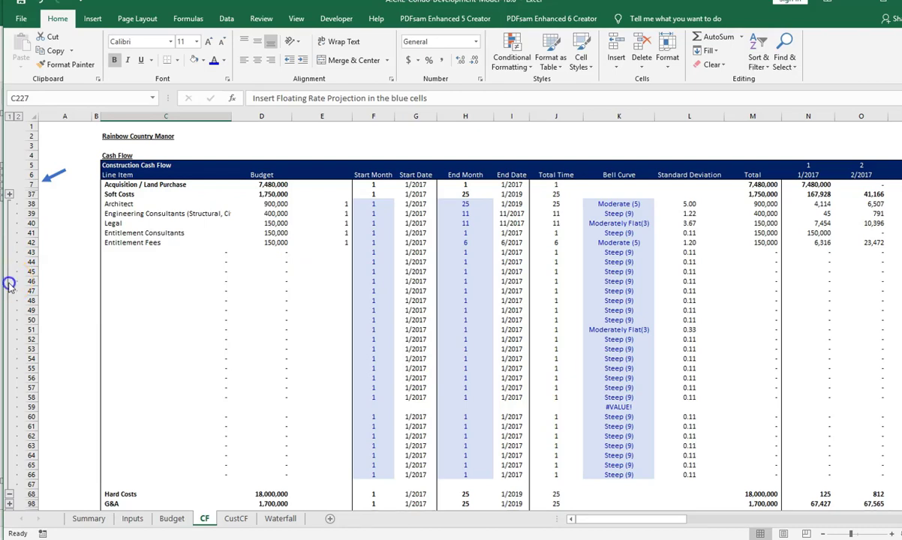
Scroll through the levered cash flow's HOA Fees and interest sections, then return to the changelog's CF entries
{"action": "scroll", "scroll_direction": "down", "scroll_amount": 3}
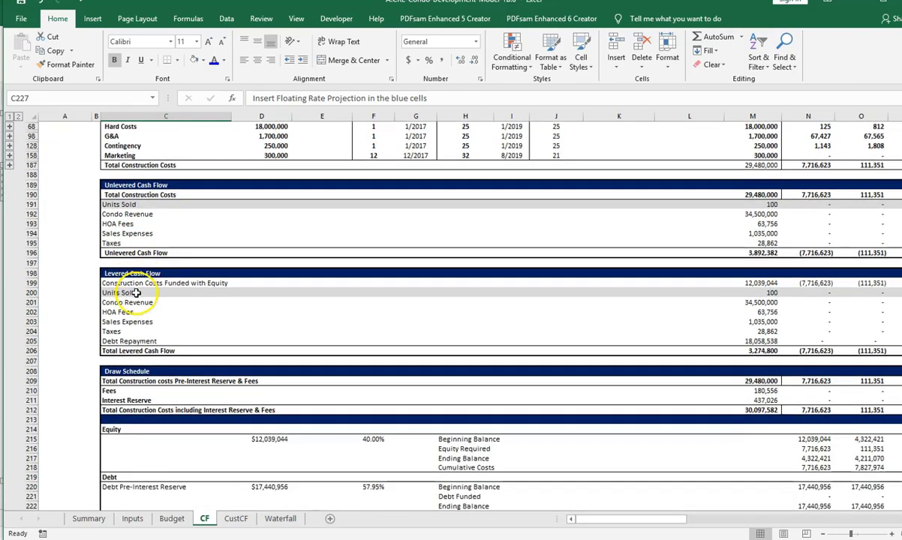
{"action": "scroll", "scroll_direction": "down", "scroll_amount": 3}
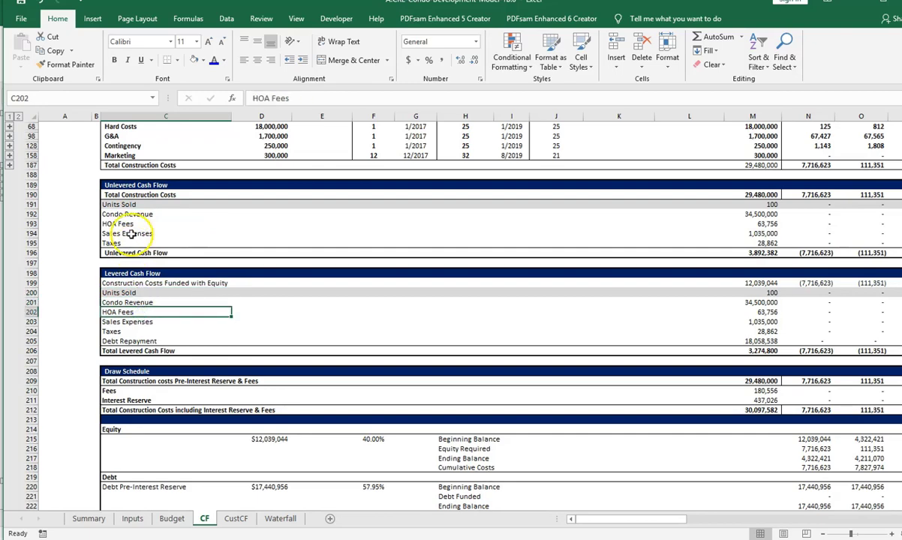
{"action": "left_click", "coordinate": [117, 223]}
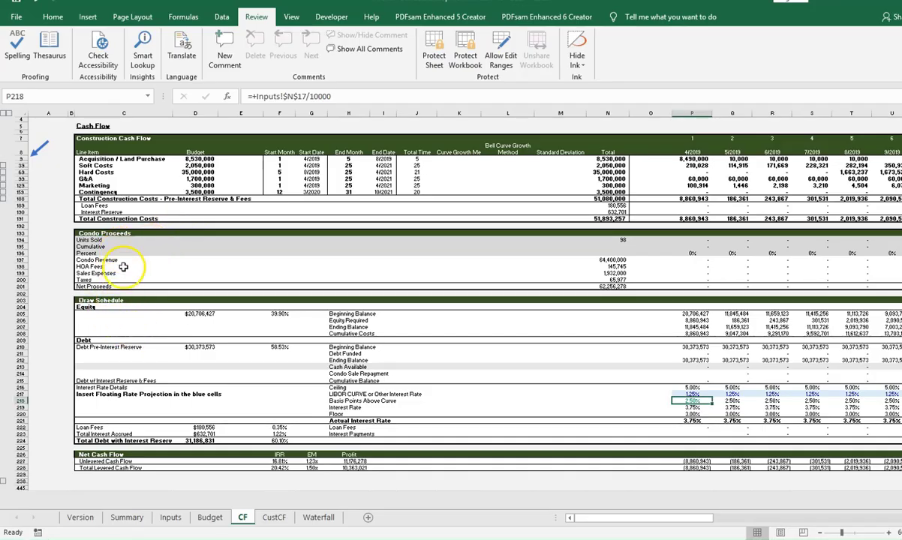
{"action": "scroll", "scroll_direction": "down", "scroll_amount": 3}
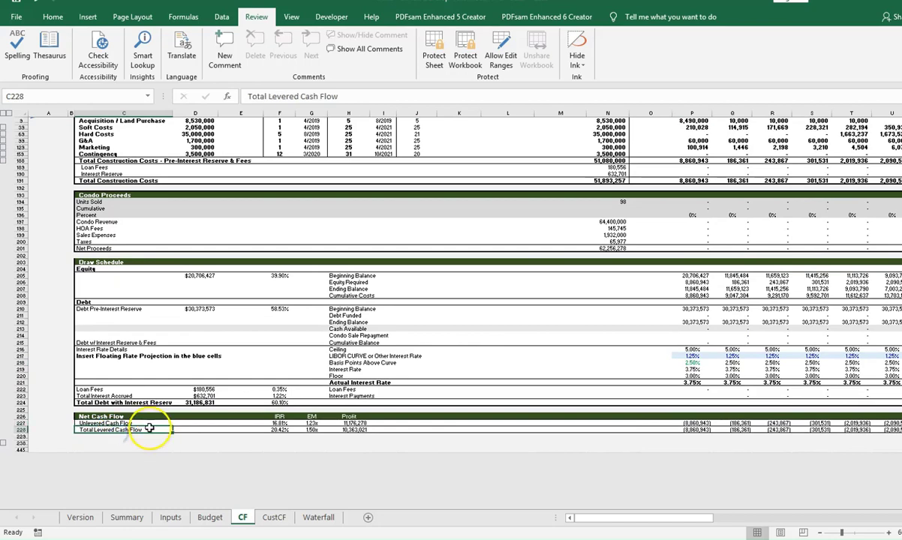
{"action": "mouse_move", "coordinate": [201, 282]}
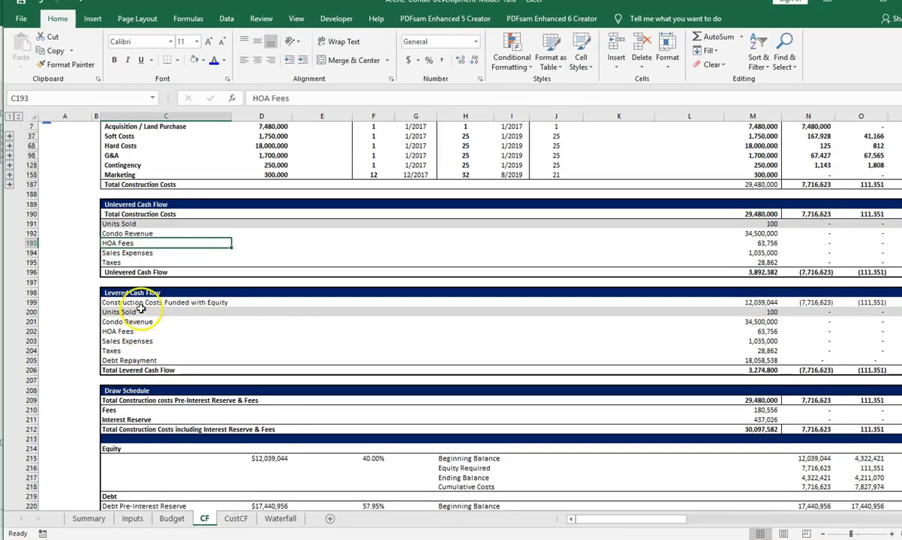
{"action": "mouse_move", "coordinate": [154, 243]}
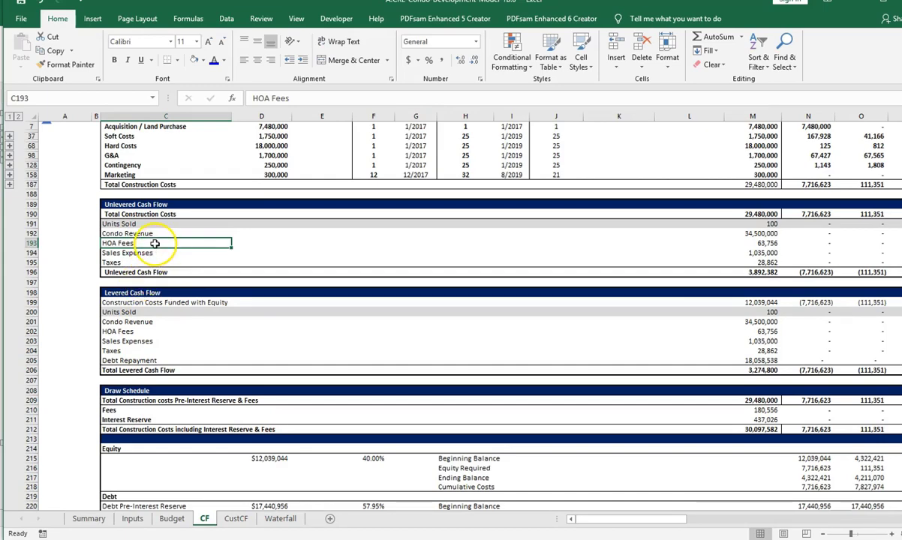
{"action": "scroll", "scroll_direction": "down", "scroll_amount": 3}
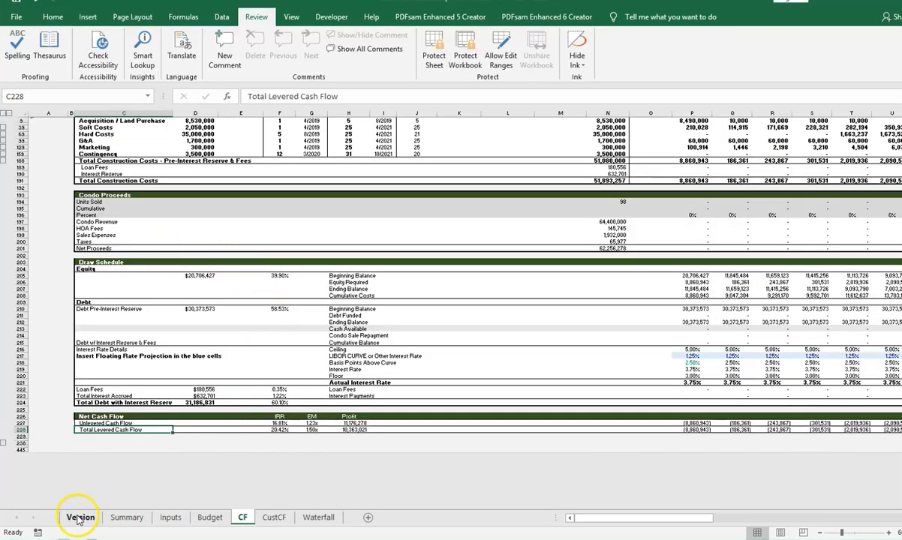
{"action": "left_click", "coordinate": [75, 516]}
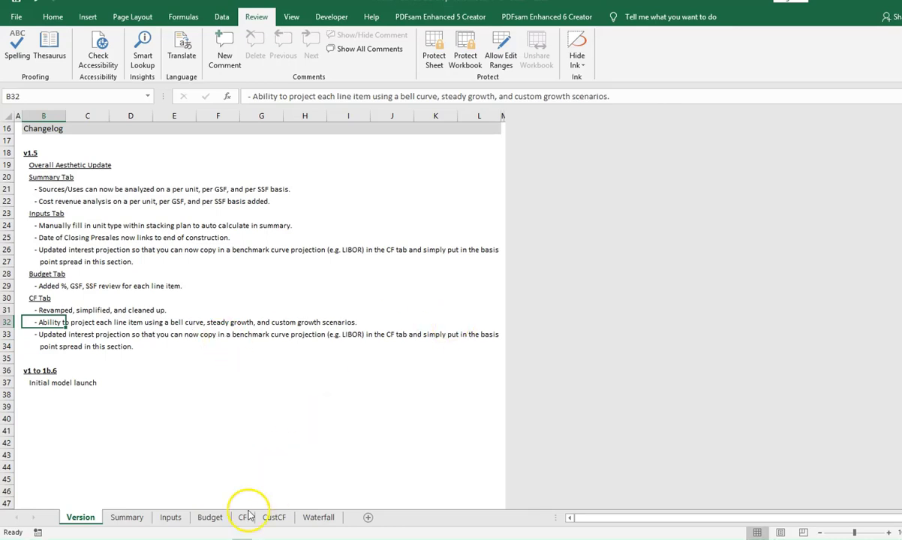
Review the Structure line's start month 1 and its NORM.DIST bell-curve spread of 3,000,000 across months
{"action": "left_click", "coordinate": [246, 517]}
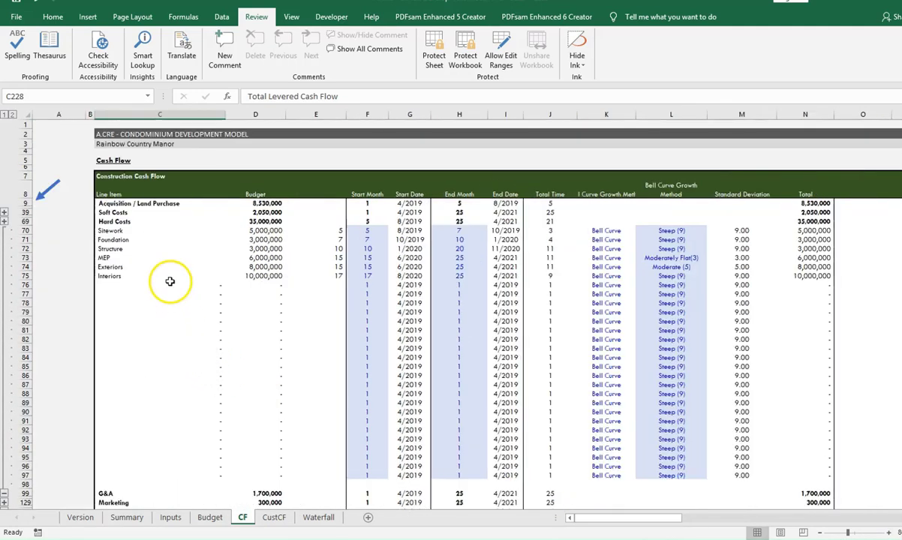
{"action": "left_click", "coordinate": [368, 249]}
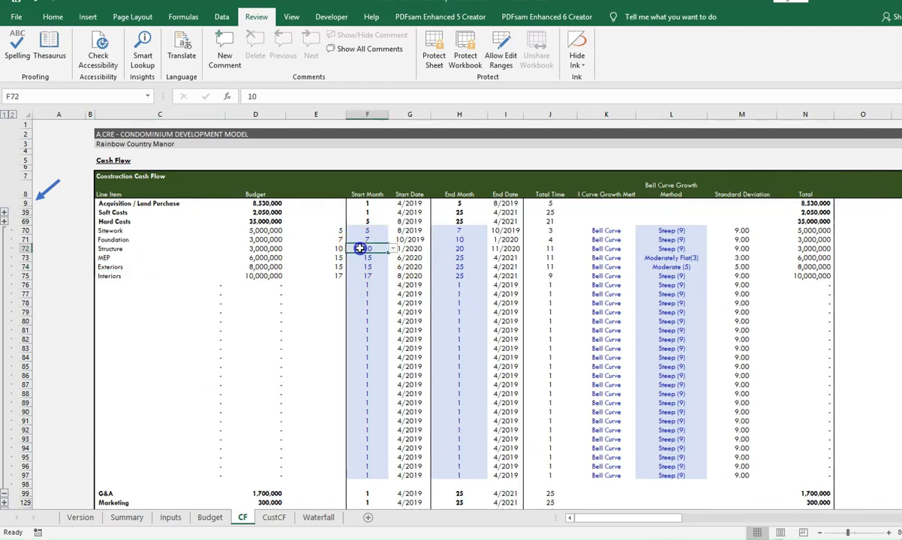
{"action": "type", "text": "1"}
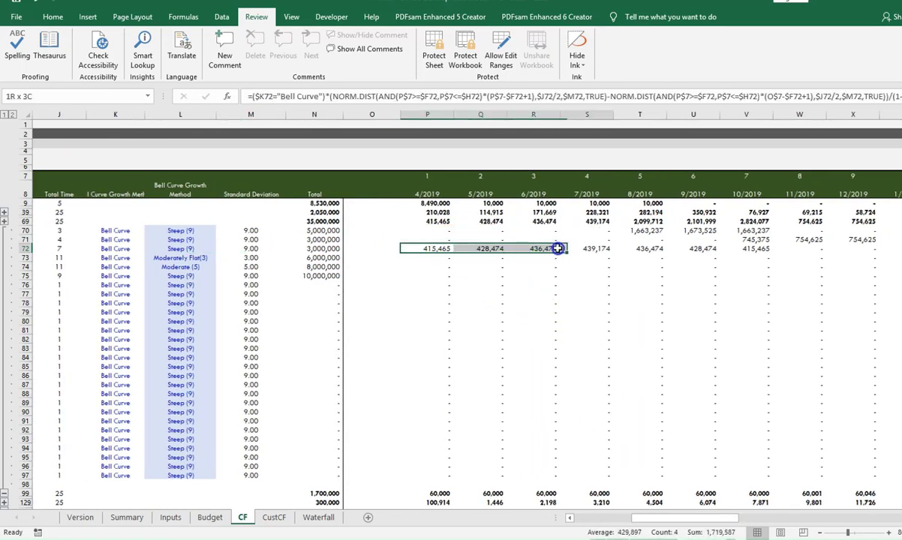
{"action": "left_click_drag", "start_coordinate": [534, 249], "coordinate": [746, 249]}
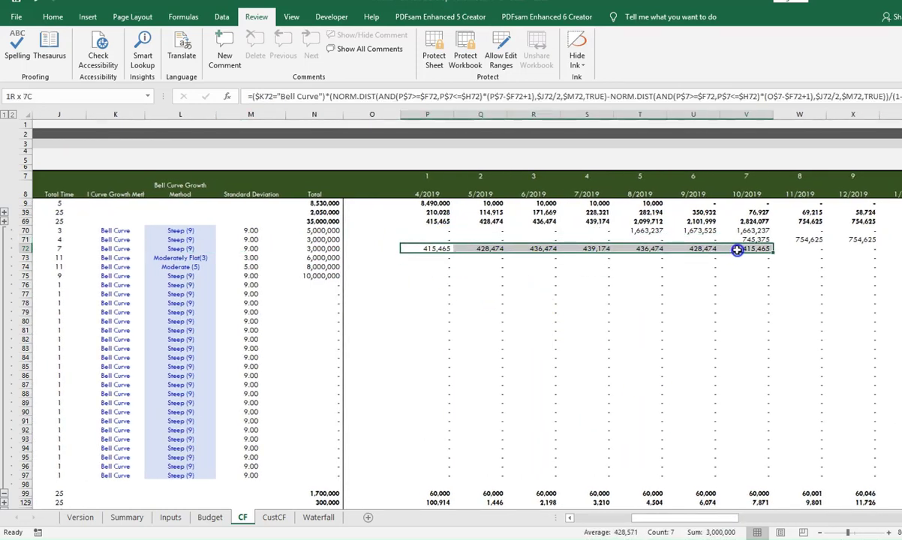
{"action": "left_click", "coordinate": [426, 249]}
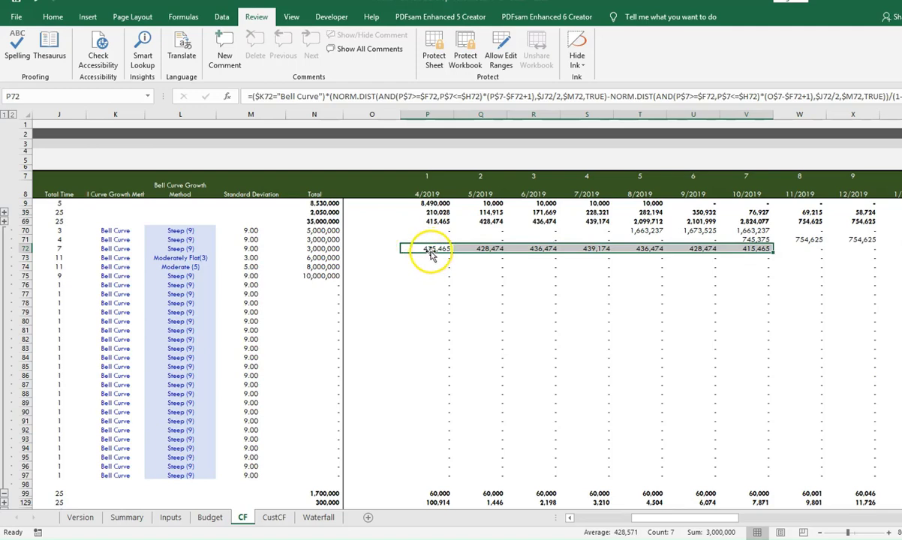
{"action": "mouse_move", "coordinate": [561, 255]}
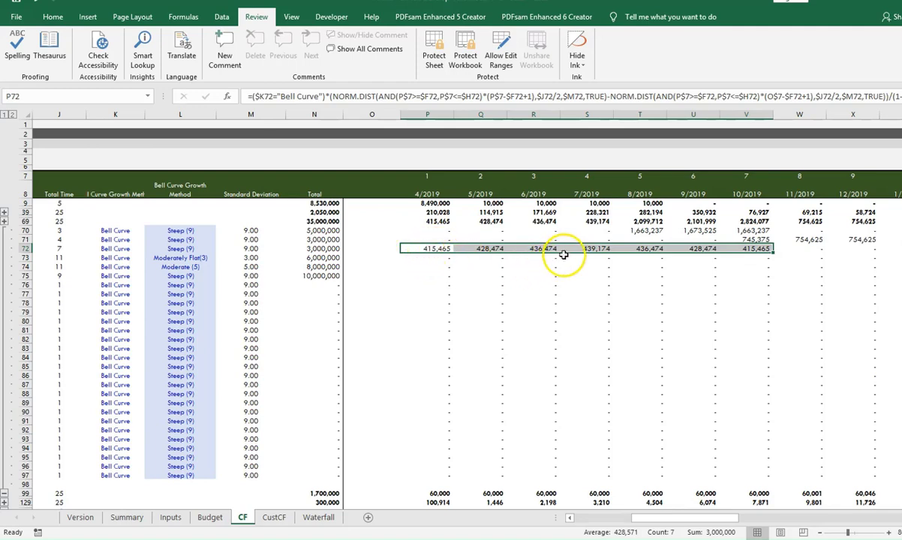
{"action": "mouse_move", "coordinate": [669, 264]}
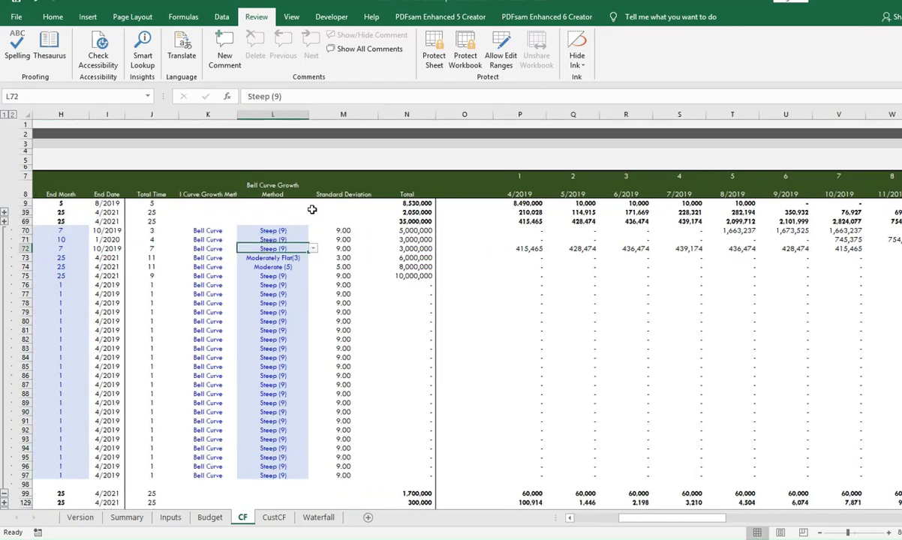
Switch the Structure line's growth type to Steady Growth
{"action": "left_click", "coordinate": [312, 249]}
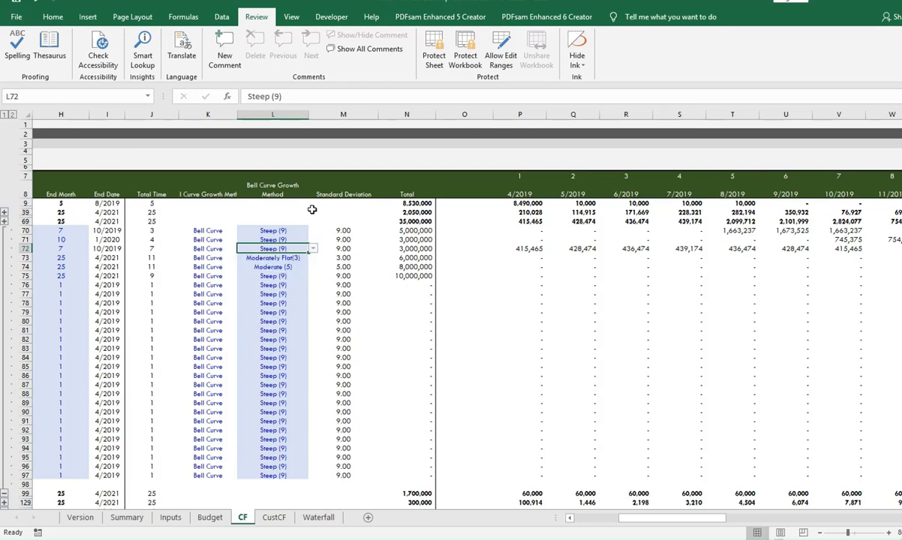
{"action": "left_click", "coordinate": [207, 249]}
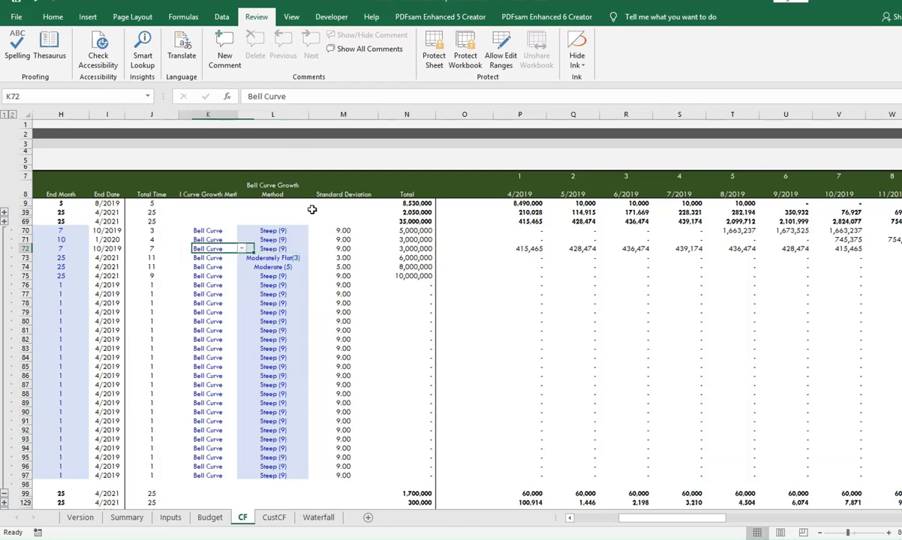
{"action": "left_click", "coordinate": [240, 249]}
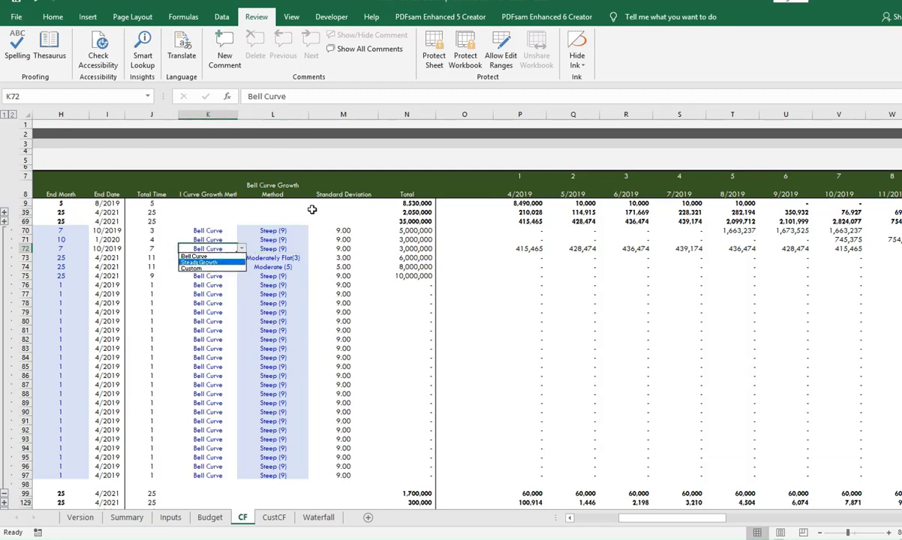
{"action": "left_click", "coordinate": [198, 262]}
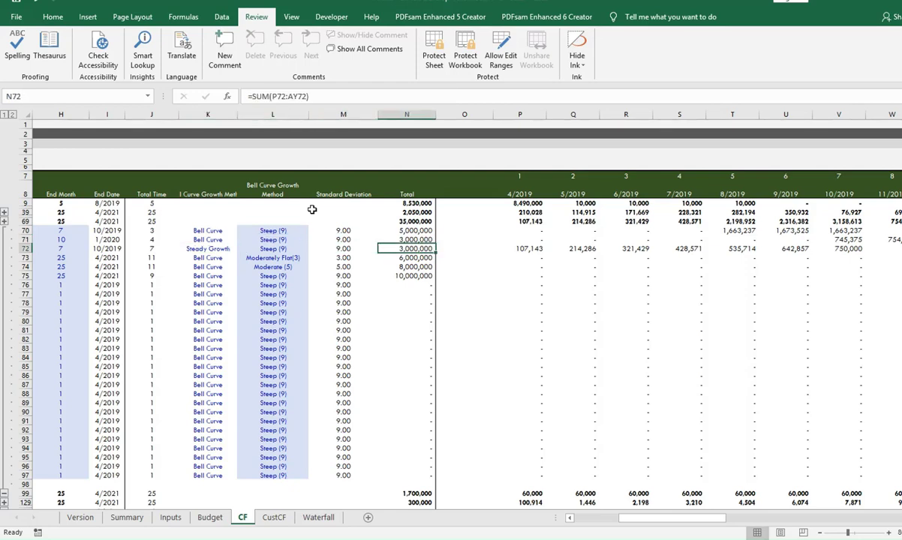
Check the Structure line's first and last monthly flows from 107,143 and confirm they sum to 3,000,000
{"action": "left_click", "coordinate": [519, 249]}
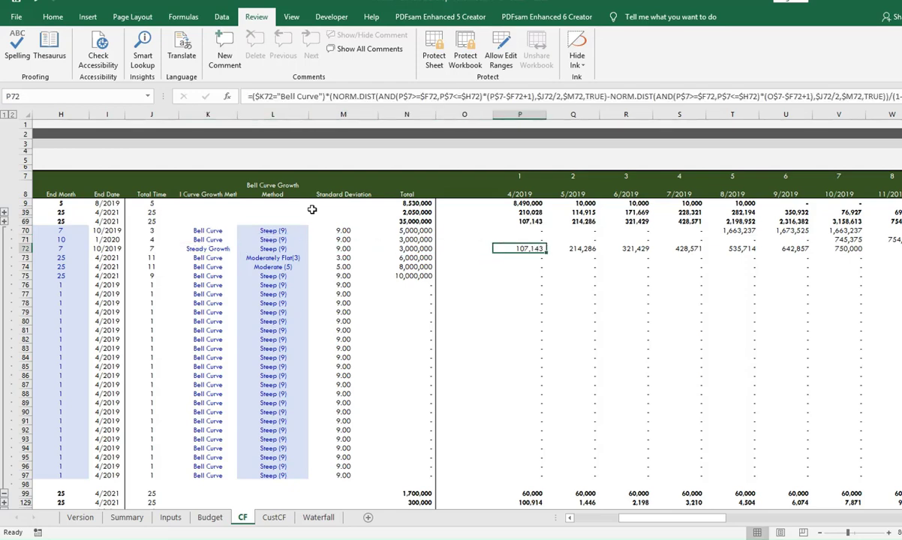
{"action": "left_click", "coordinate": [853, 248]}
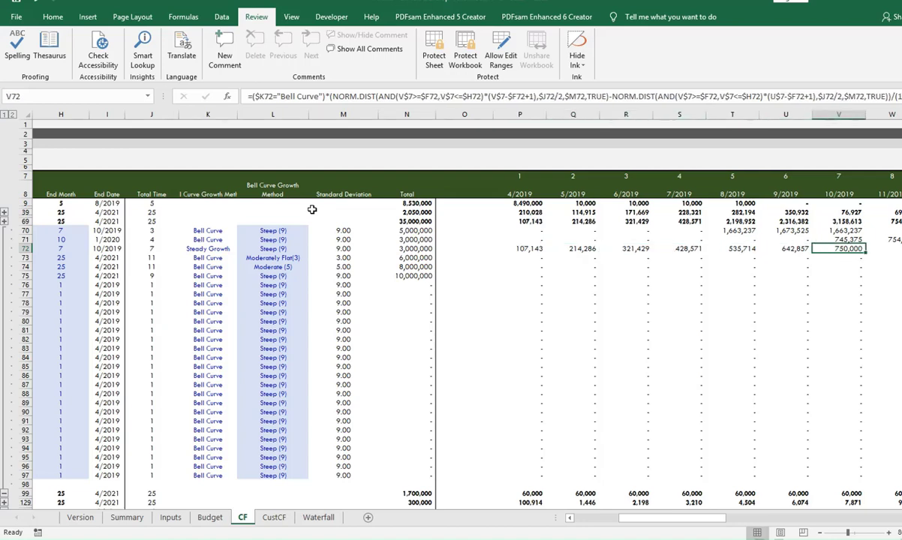
{"action": "left_click_drag", "start_coordinate": [519, 247], "coordinate": [859, 248]}
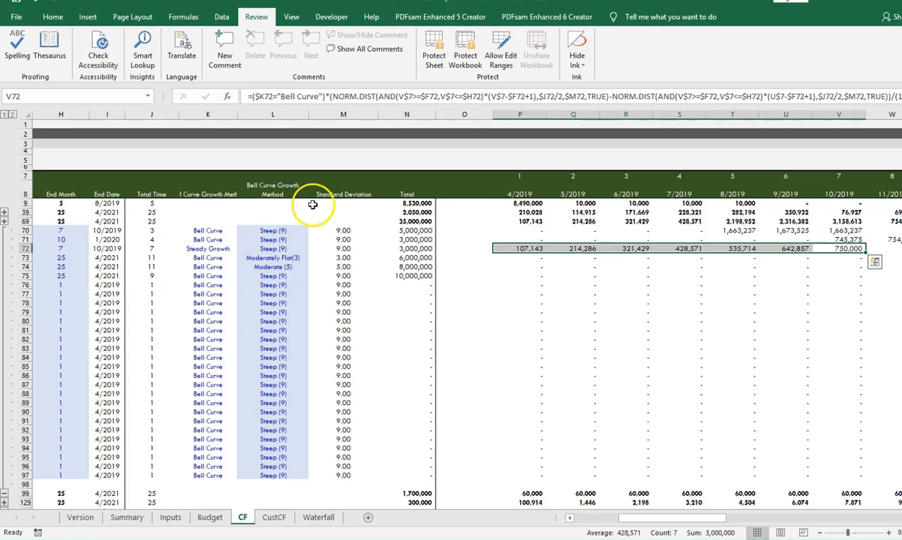
{"action": "mouse_move", "coordinate": [466, 261]}
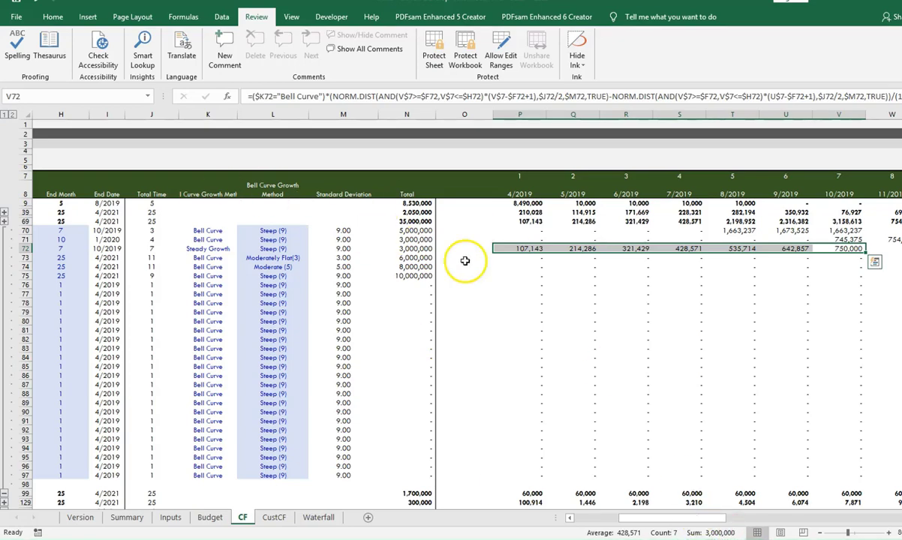
{"action": "scroll", "scroll_direction": "left", "scroll_amount": 3}
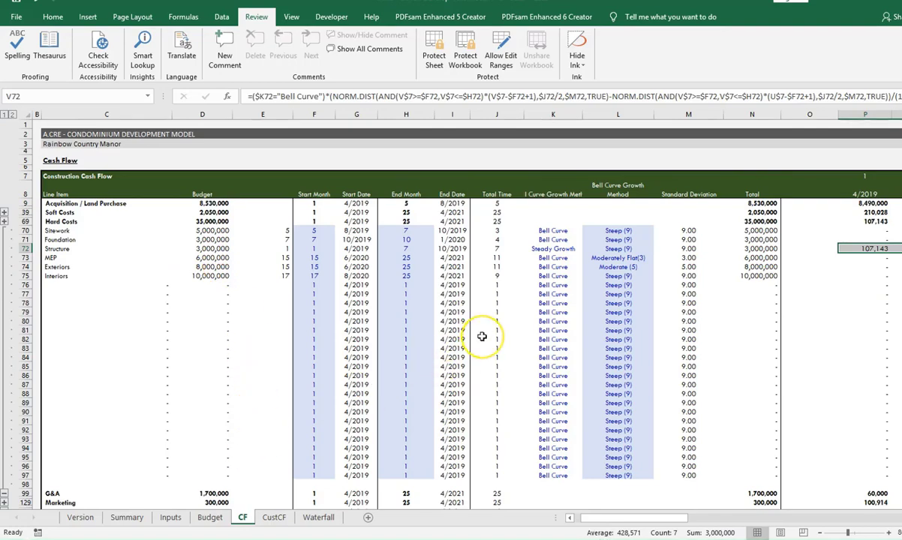
{"action": "scroll", "scroll_direction": "right", "scroll_amount": 3}
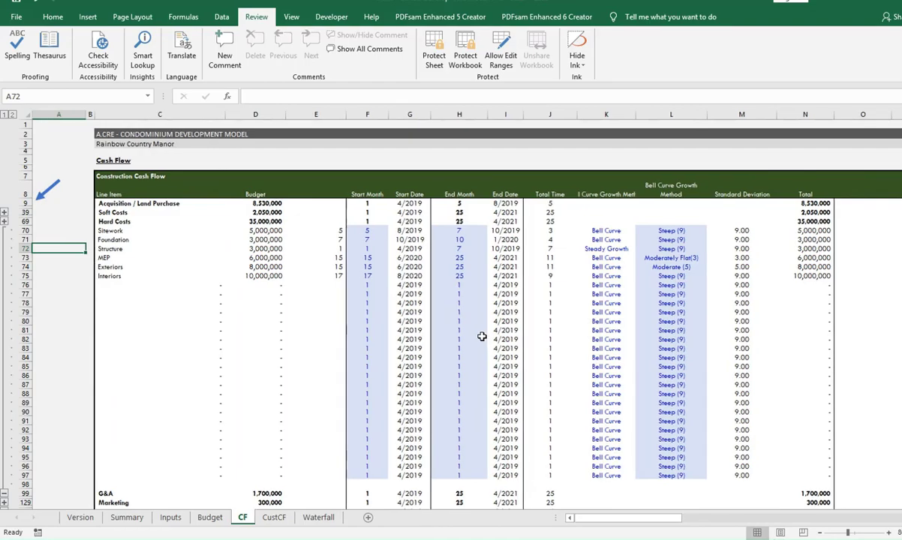
Revisit the updated interest projection item in the Version changelog
{"action": "left_click", "coordinate": [75, 518]}
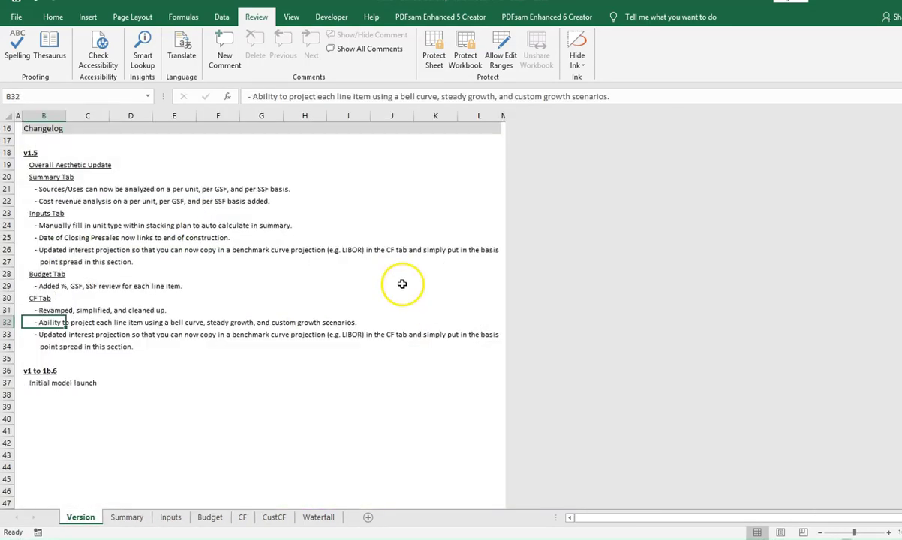
{"action": "left_click", "coordinate": [44, 333]}
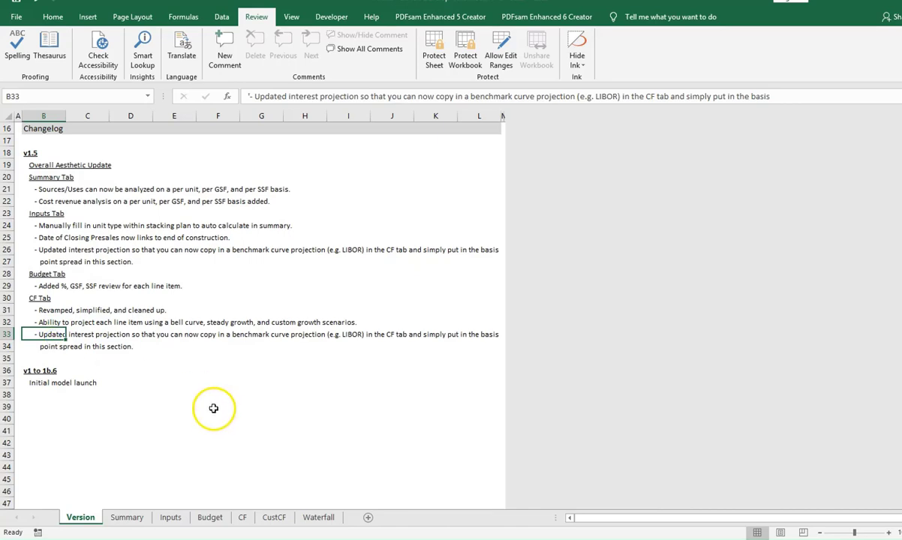
{"action": "mouse_move", "coordinate": [258, 381]}
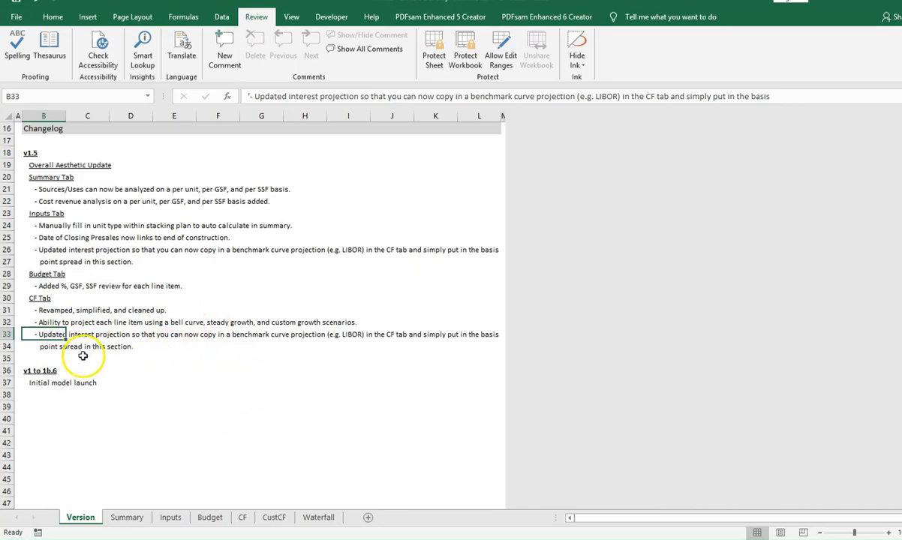
{"action": "mouse_move", "coordinate": [120, 357]}
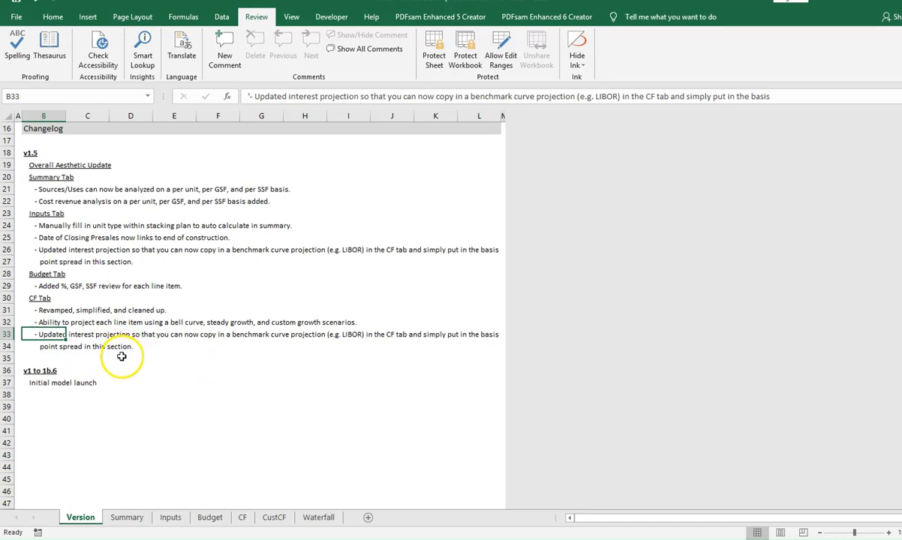
{"action": "left_click", "coordinate": [129, 359]}
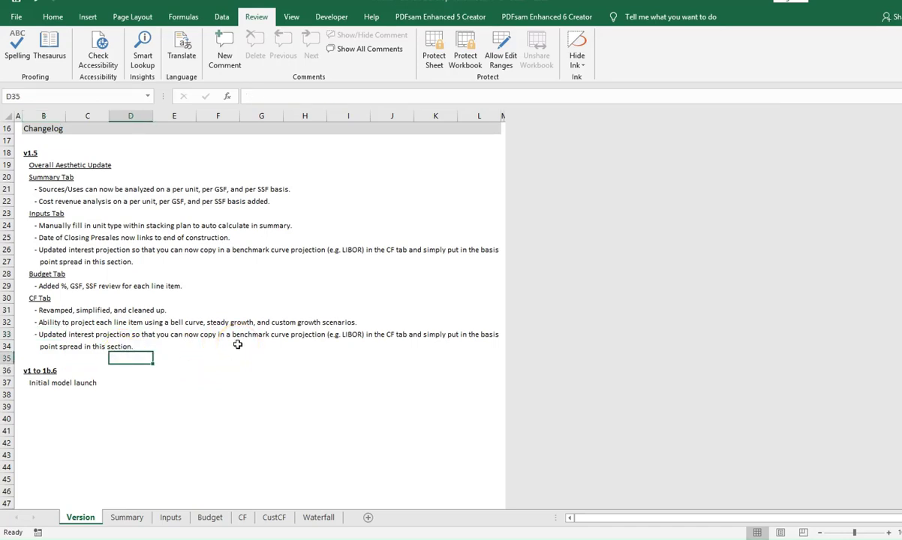
Move through Inputs and CF to the Waterfall sheet's partnership return metrics
{"action": "left_click", "coordinate": [168, 517]}
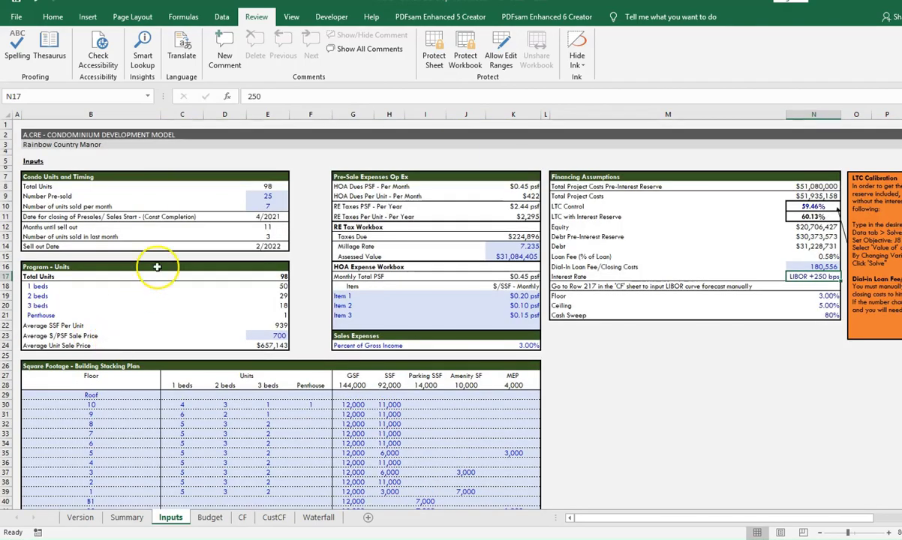
{"action": "left_click", "coordinate": [240, 518]}
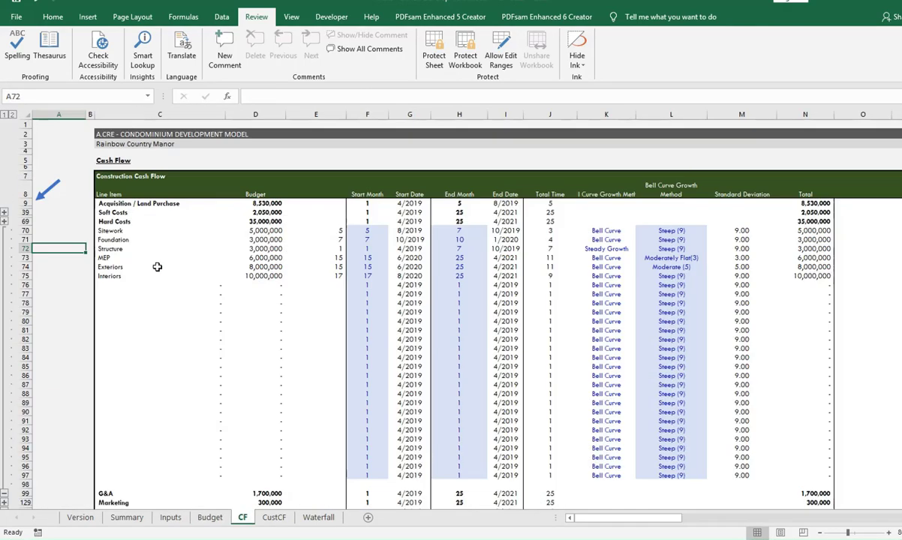
{"action": "left_click", "coordinate": [317, 517]}
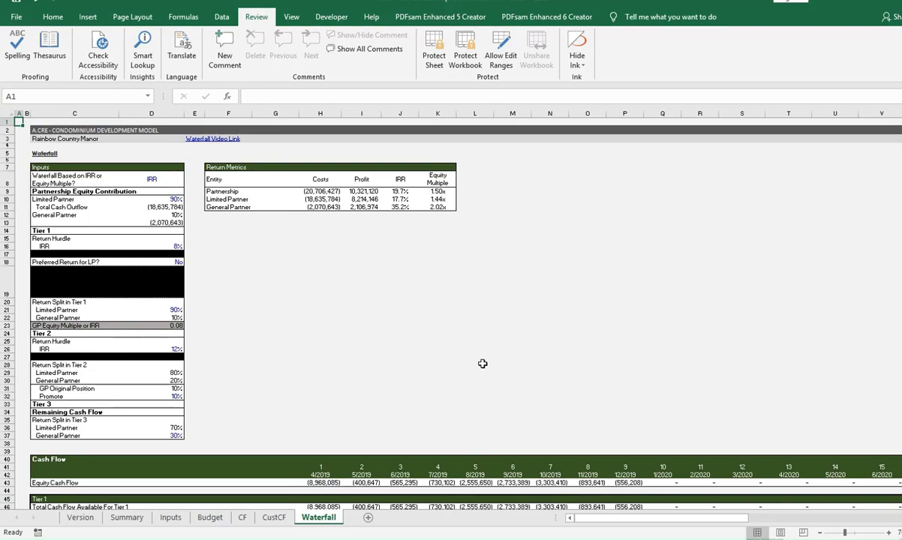
Pass through the Budget sheet and land back on the Version sheet's v1.5 changelog
{"action": "left_click", "coordinate": [210, 518]}
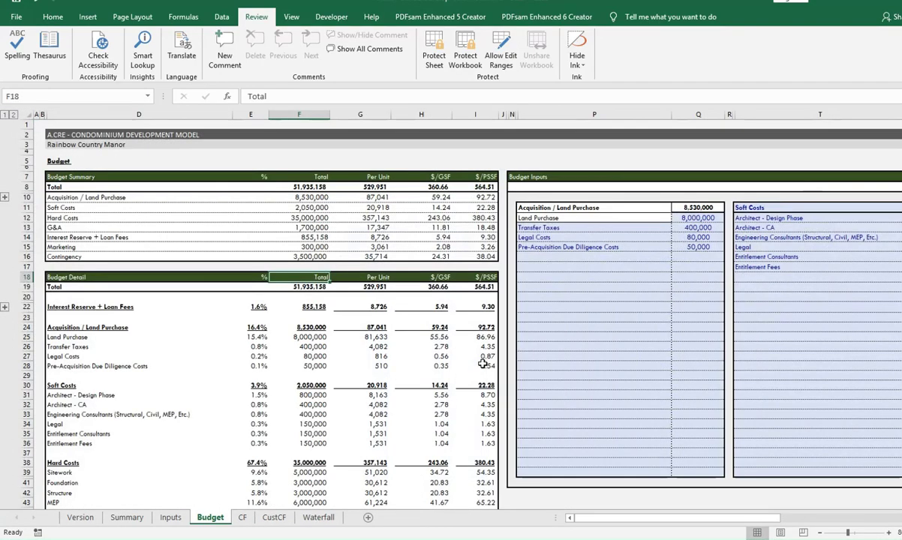
{"action": "left_click", "coordinate": [81, 516]}
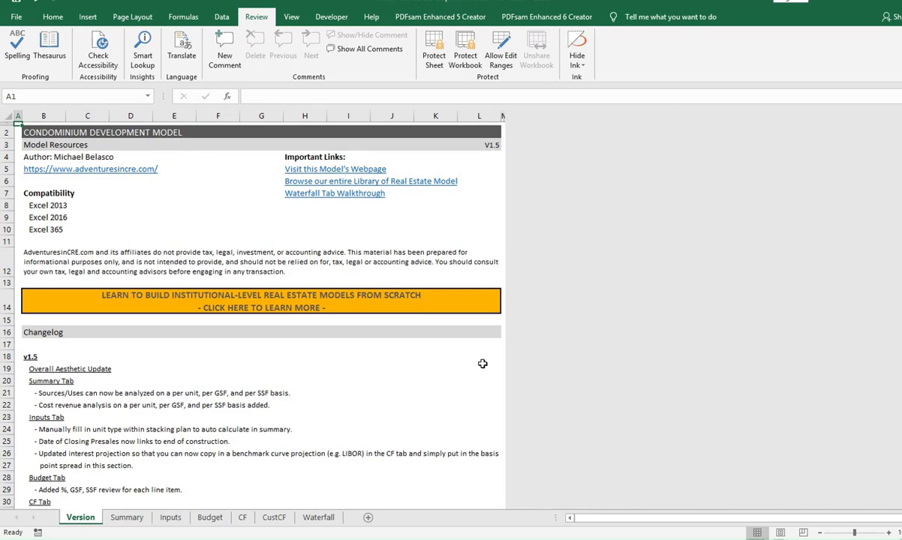
{"action": "mouse_move", "coordinate": [433, 466]}
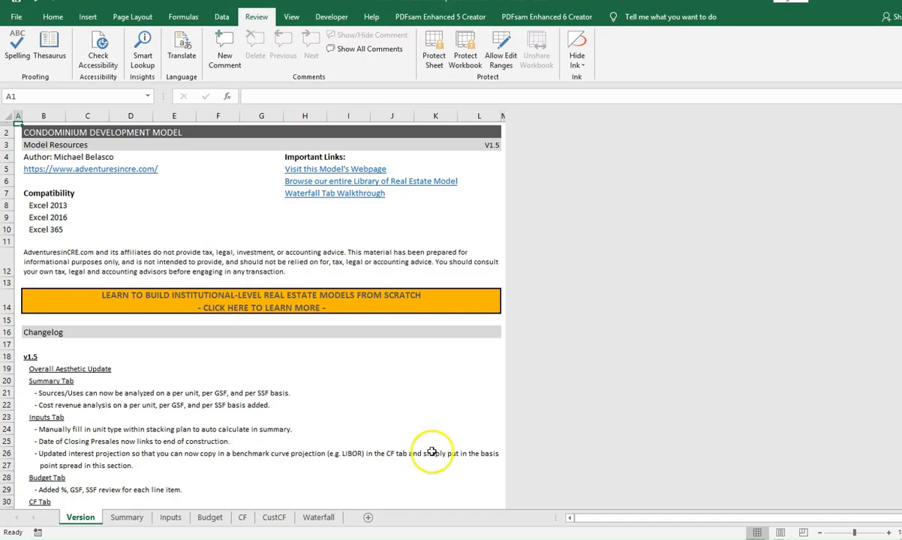